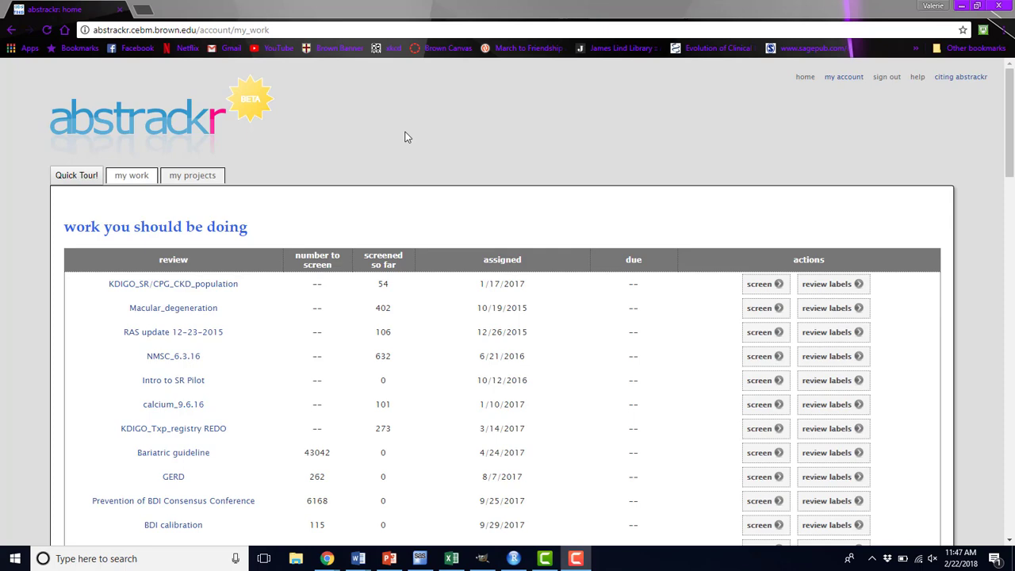
mouse_move(279, 204)
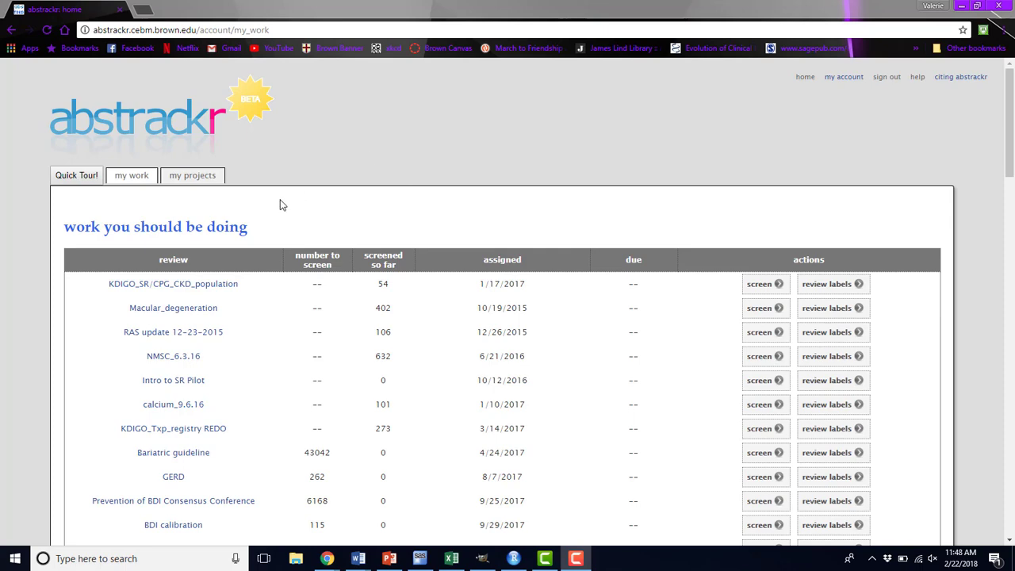
Switch to 'my projects' and scroll through the leading and participating project lists
left_click(192, 175)
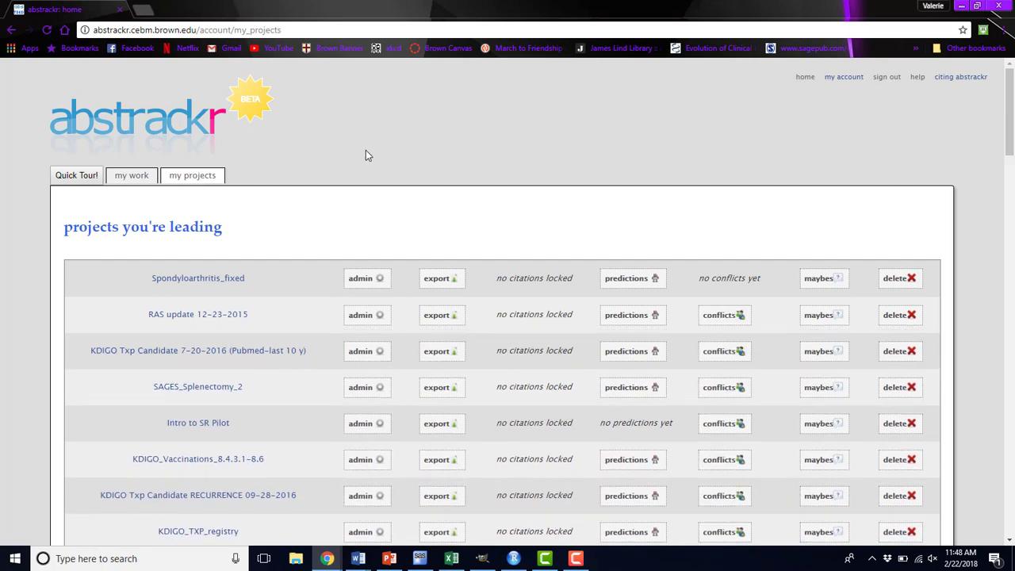
scroll("down", 3)
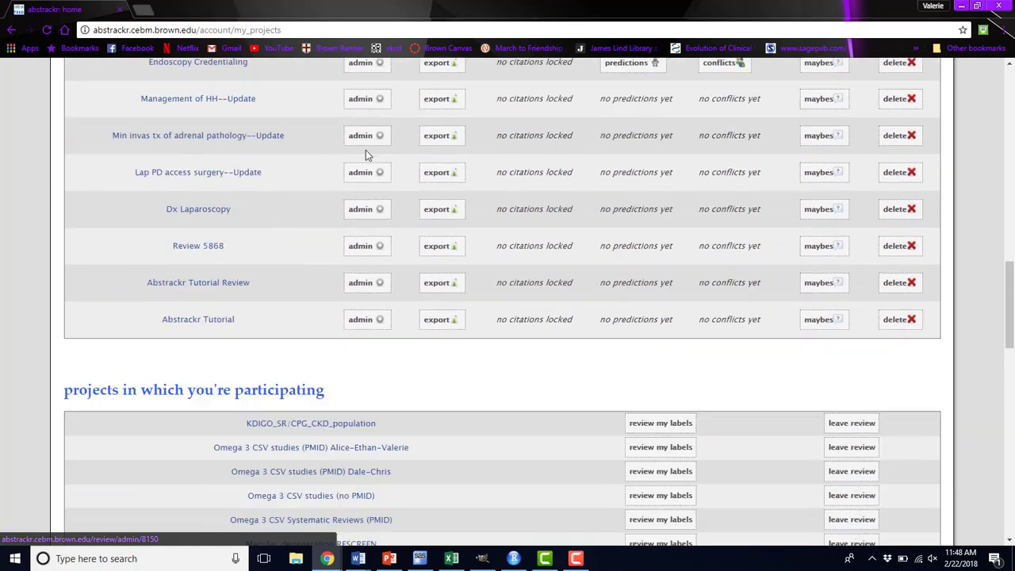
scroll("down", 3)
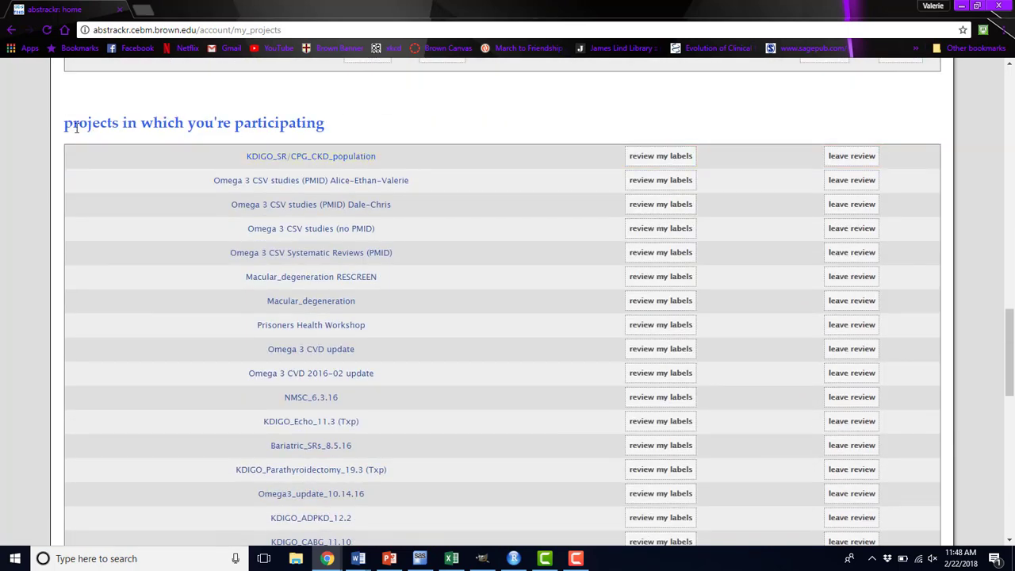
mouse_move(16, 144)
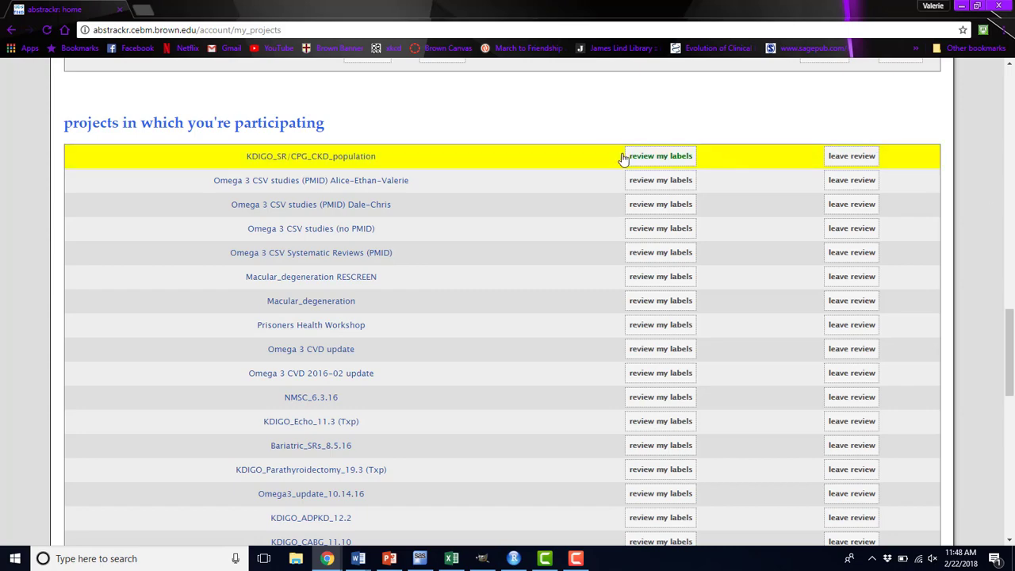
mouse_move(571, 119)
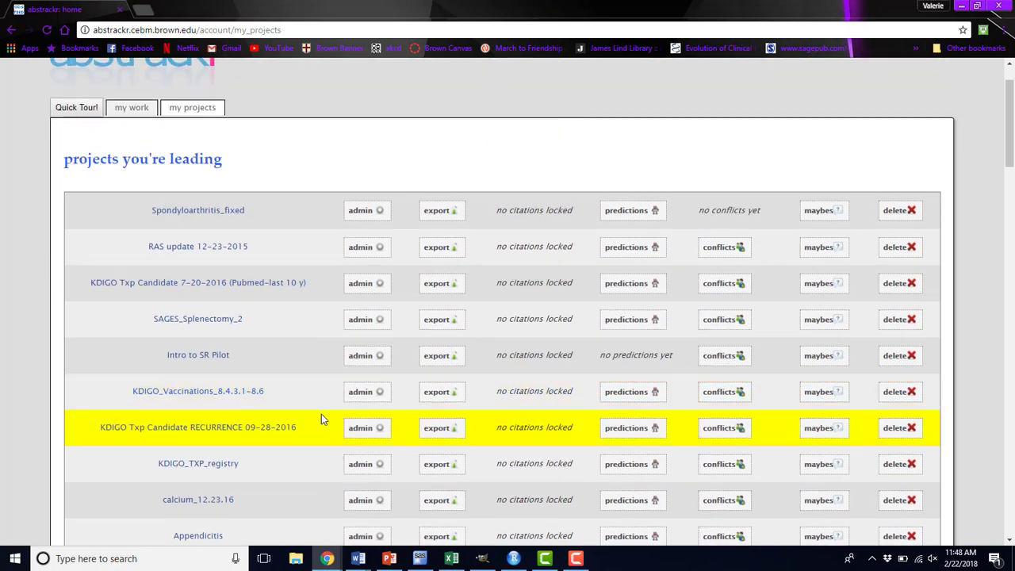
scroll("down", 3)
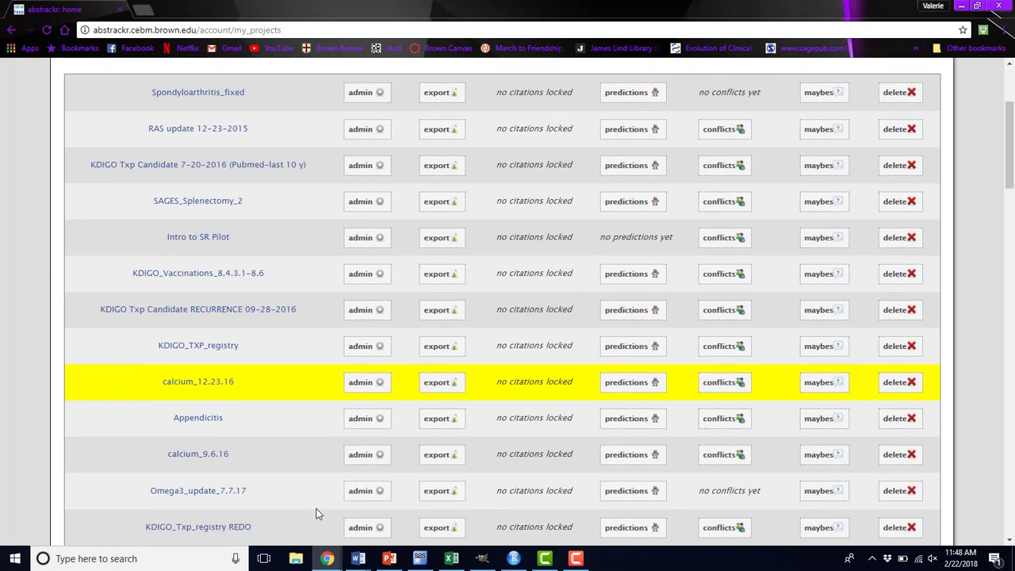
Open Appendicitis administration and click into the invite-reviewers email box
left_click(366, 417)
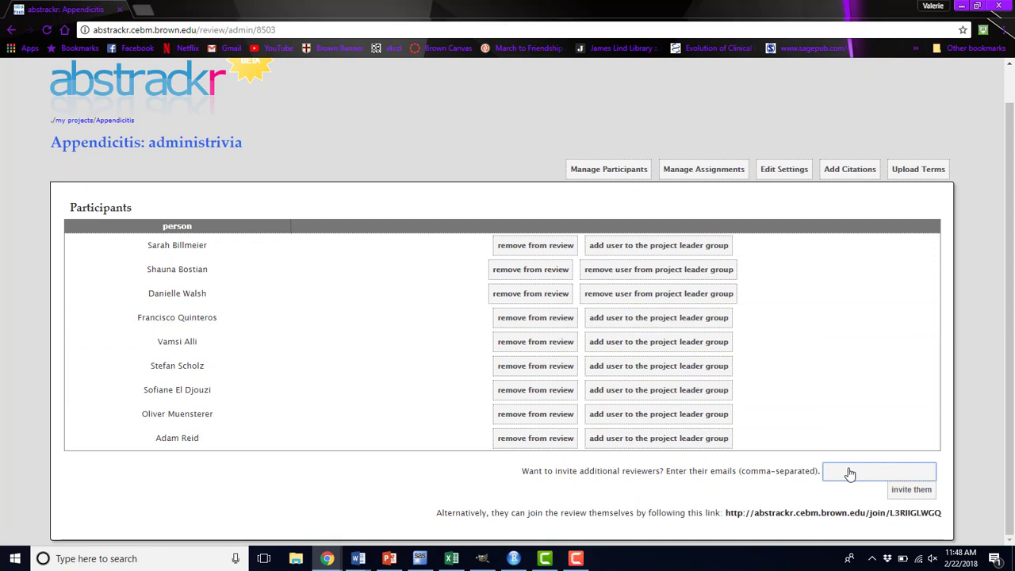
mouse_move(863, 474)
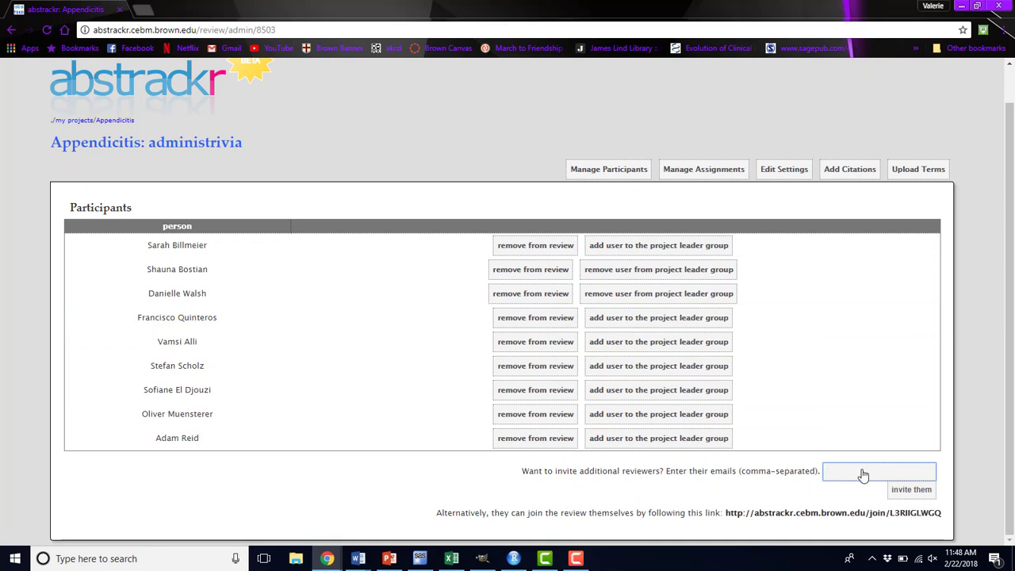
left_click(880, 470)
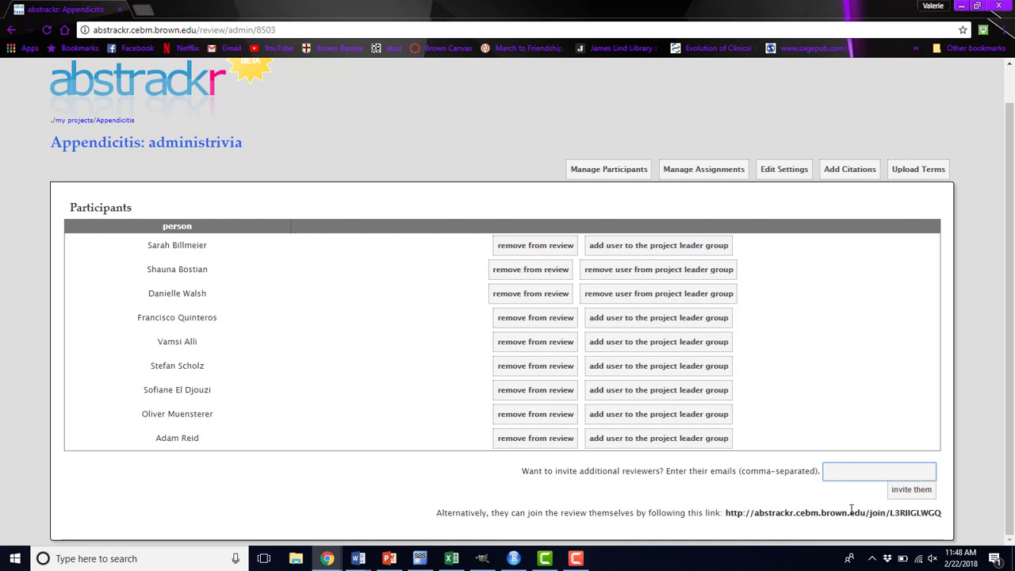
left_click(883, 471)
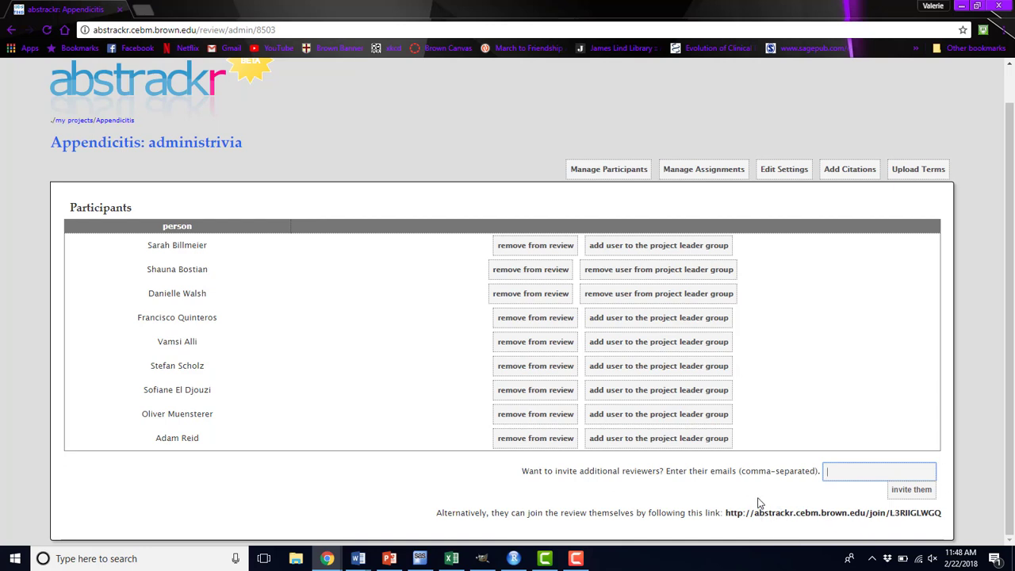
mouse_move(739, 452)
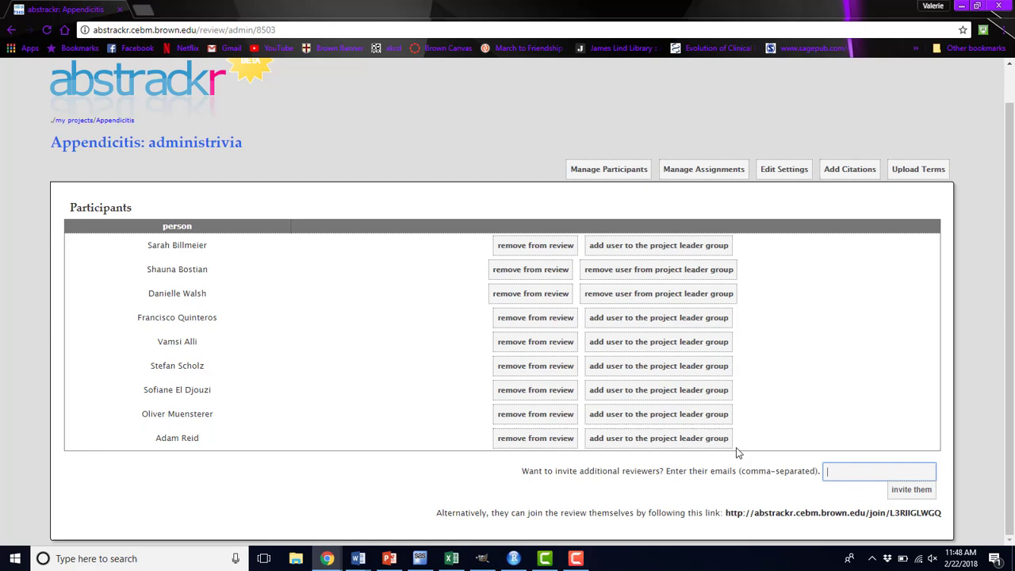
mouse_move(626, 196)
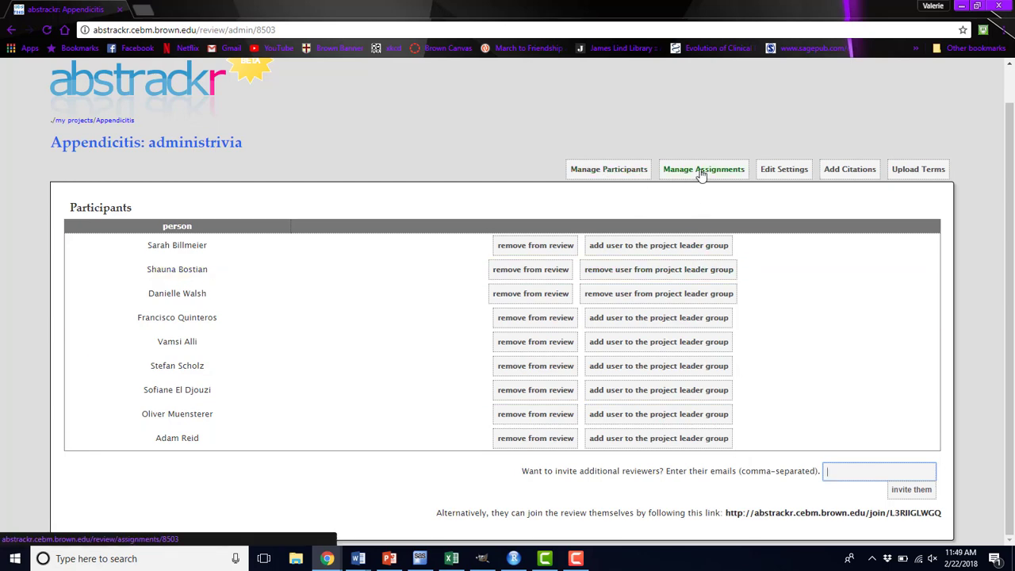
Open Manage Assignments, scroll to the create-new-assignment form, and try submitting it
left_click(704, 169)
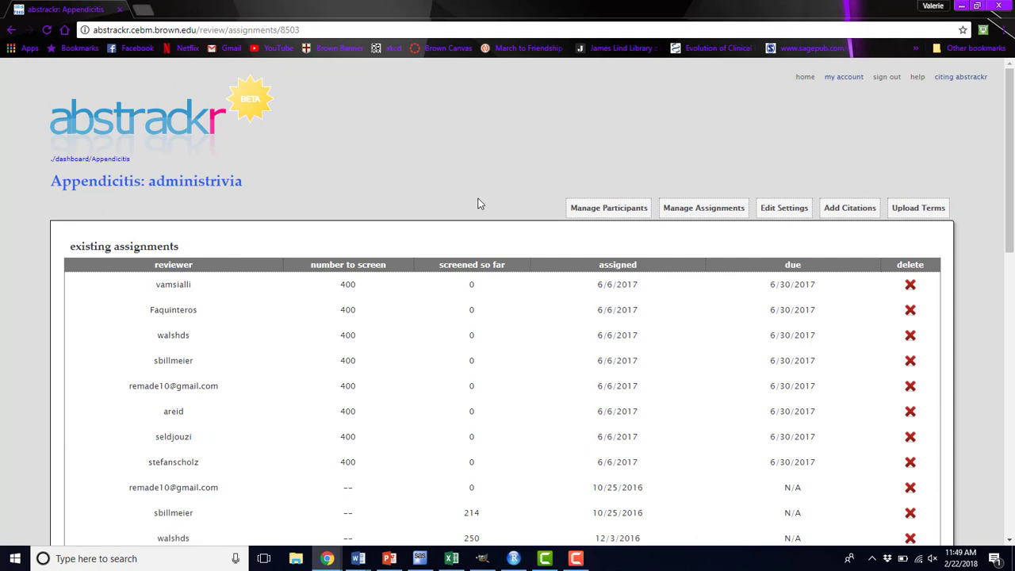
scroll("down", 3)
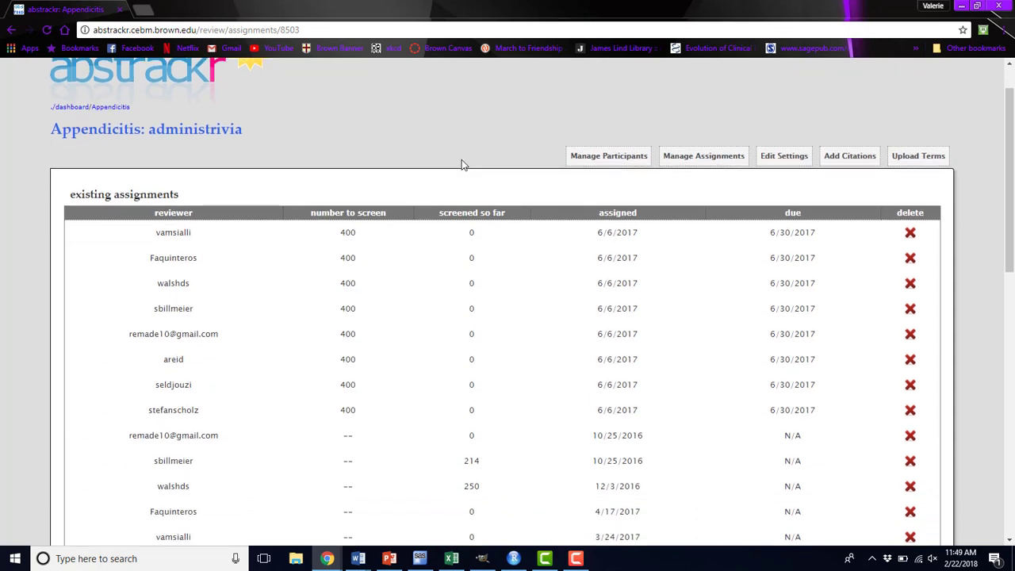
mouse_move(495, 164)
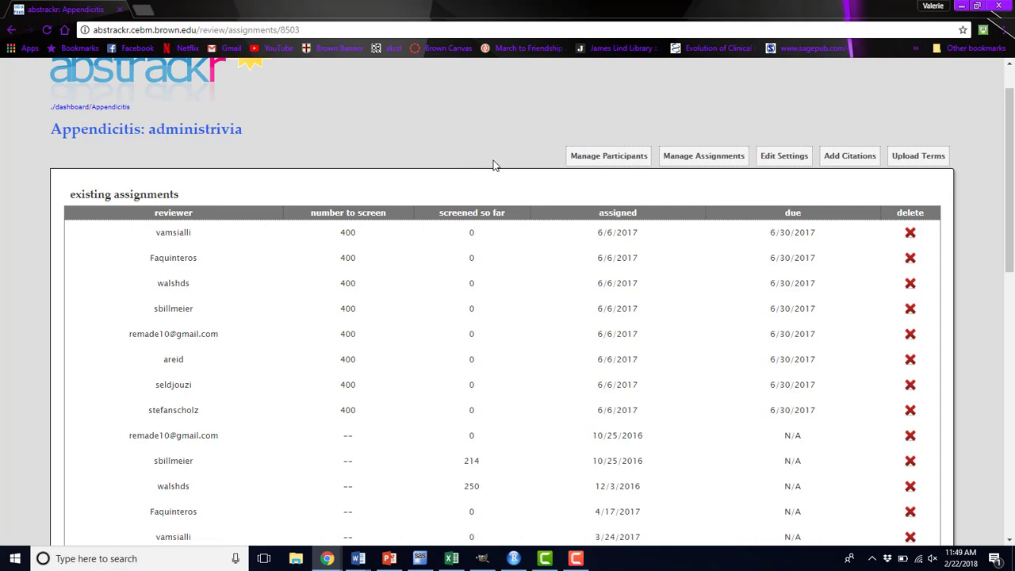
scroll("down", 3)
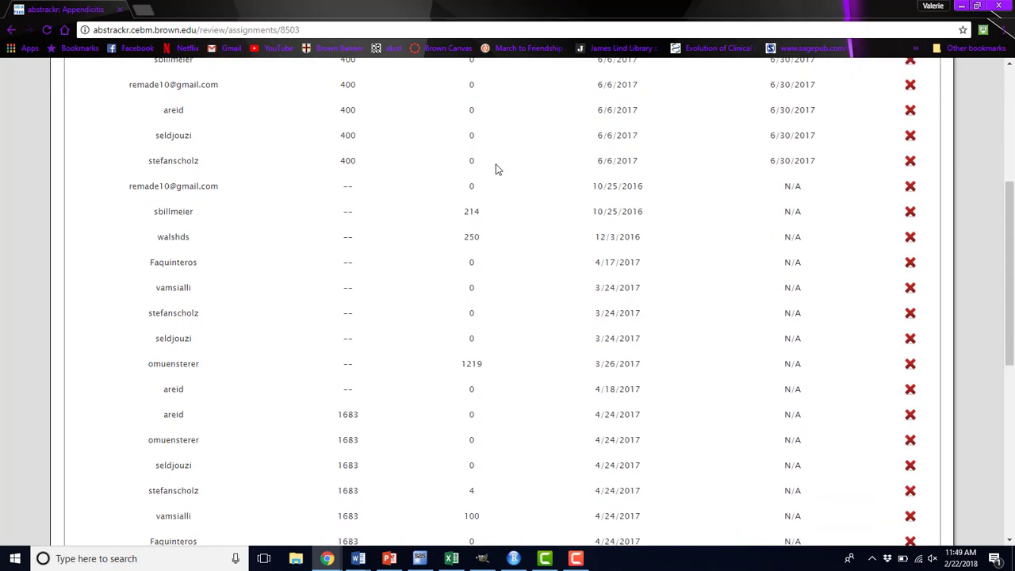
scroll("down", 3)
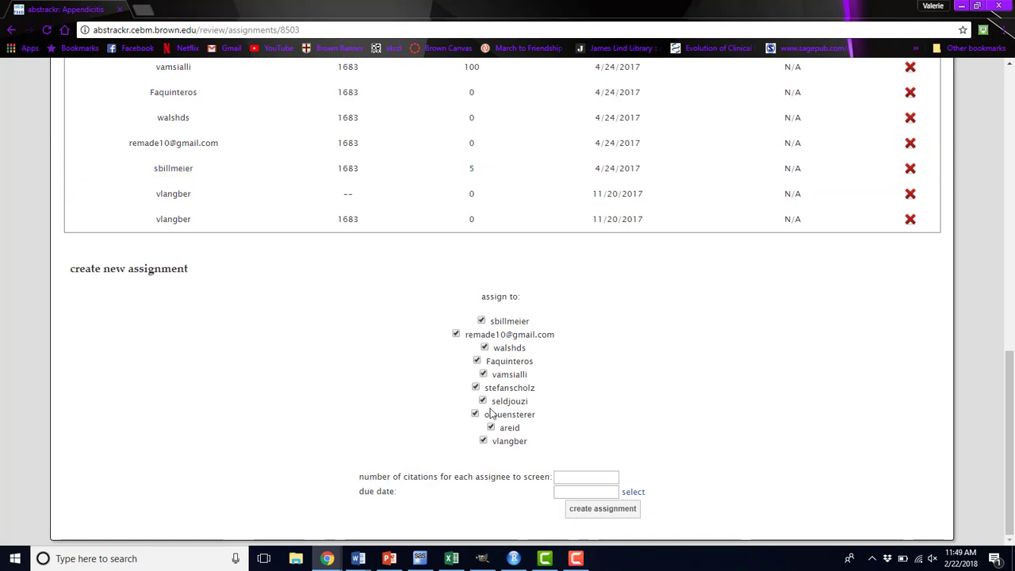
left_click(586, 477)
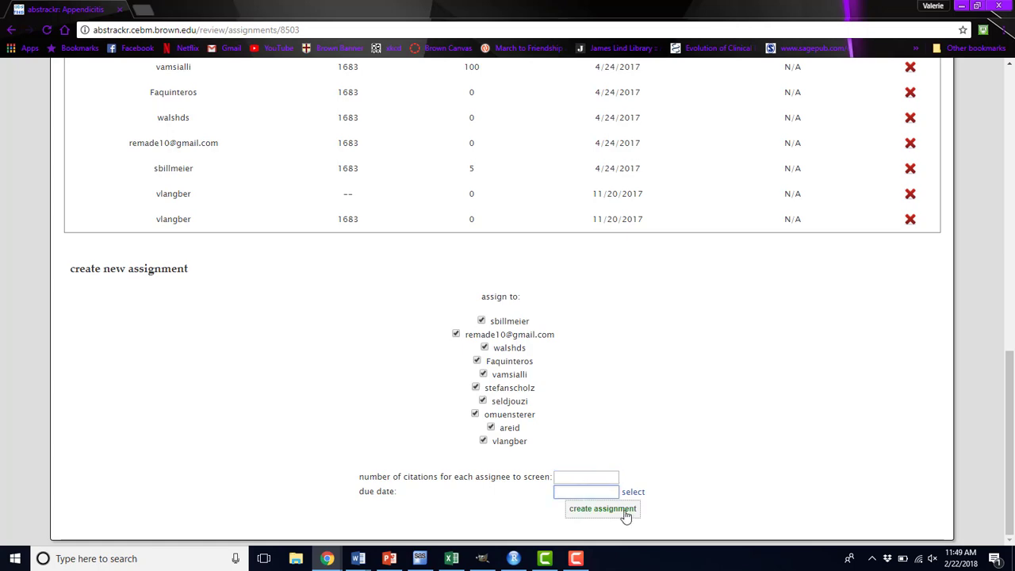
left_click(599, 508)
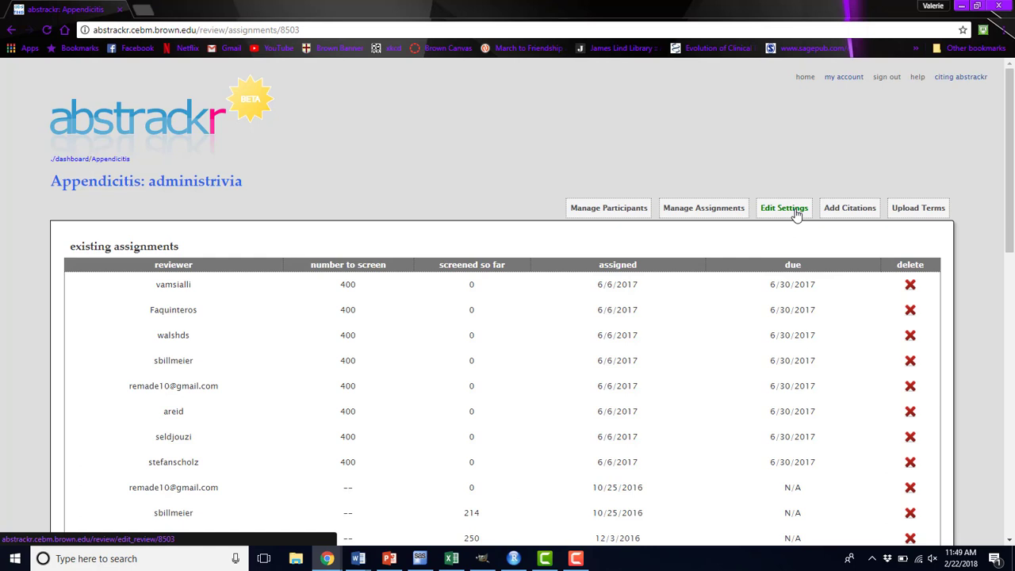
Open Edit Settings to view screening mode, ordering, pilot size 1683 and tag visibility
left_click(784, 207)
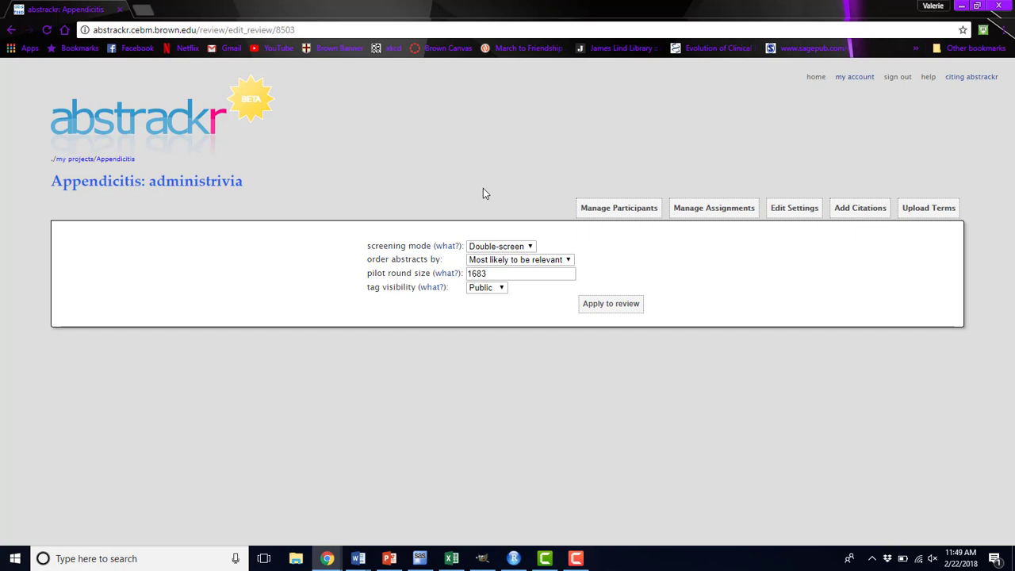
mouse_move(577, 230)
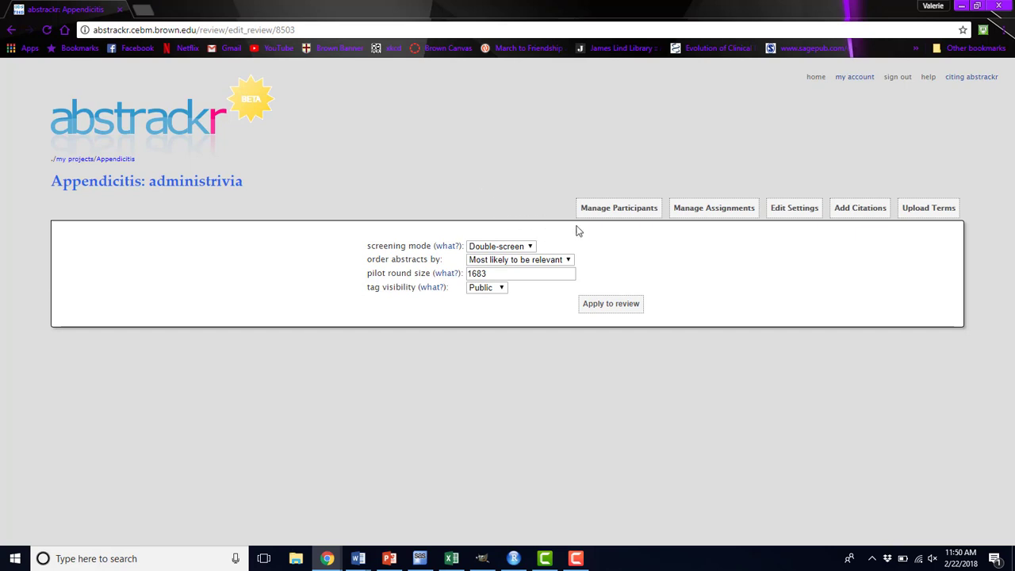
mouse_move(513, 266)
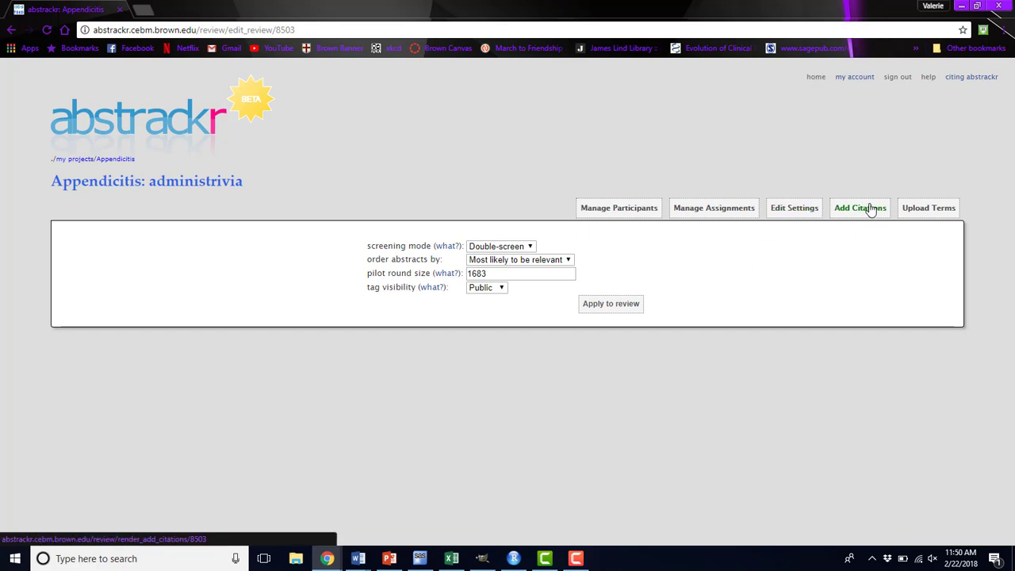
Go to Add Citations to reach the citation-file upload page
left_click(860, 207)
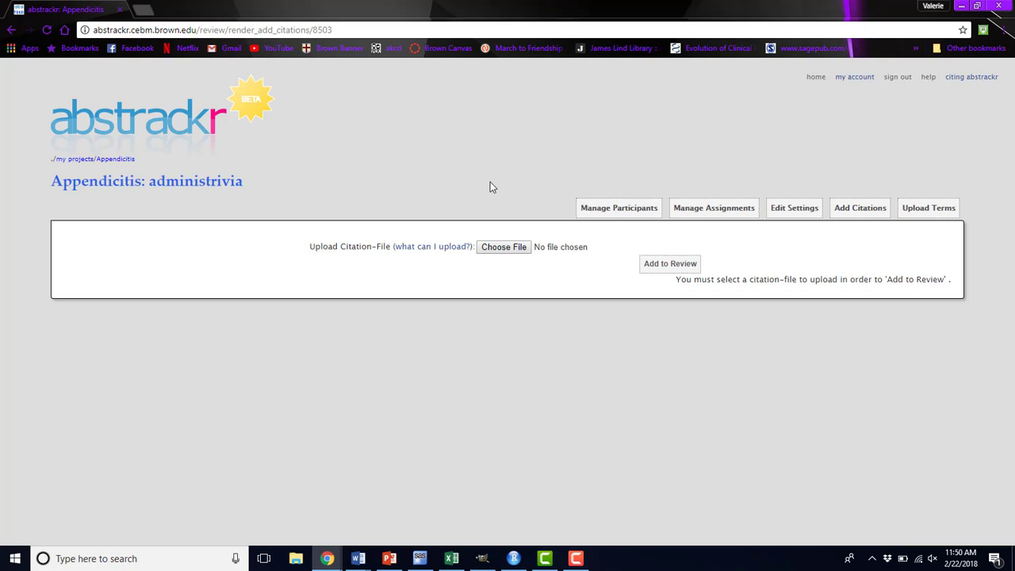
mouse_move(547, 297)
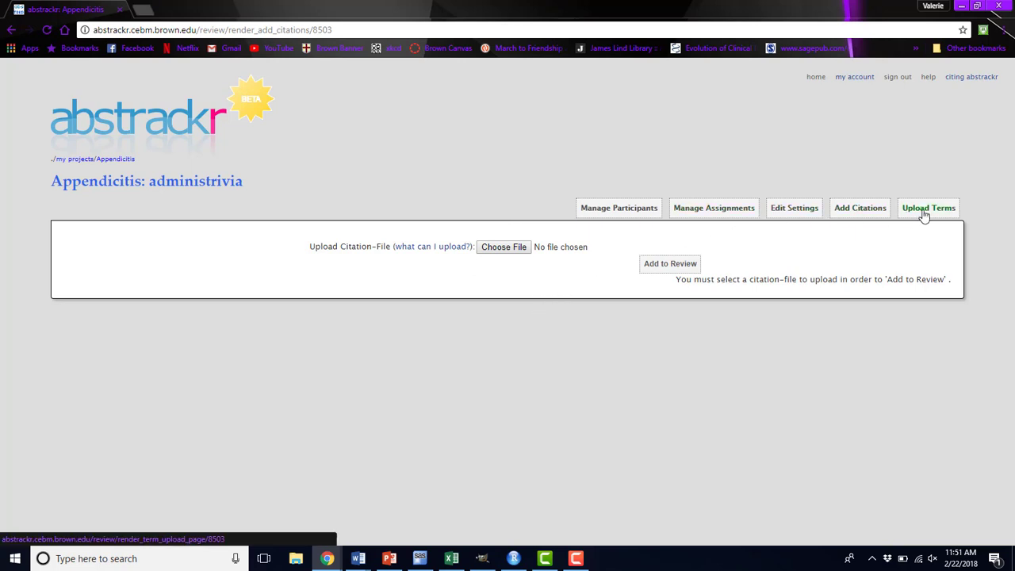
Open Upload Terms, read the 'what can I upload?' help, then dismiss it
left_click(929, 207)
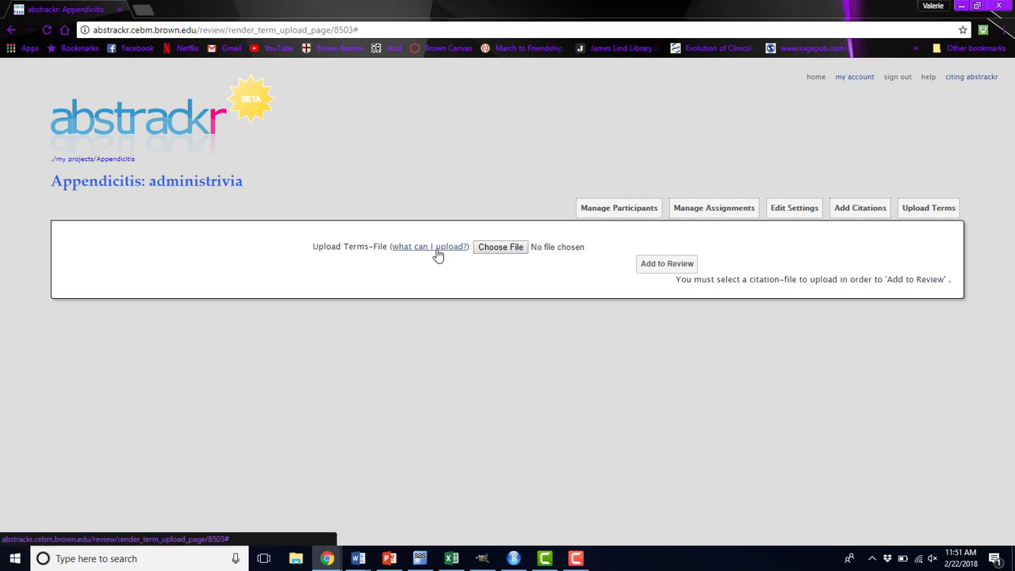
left_click(429, 246)
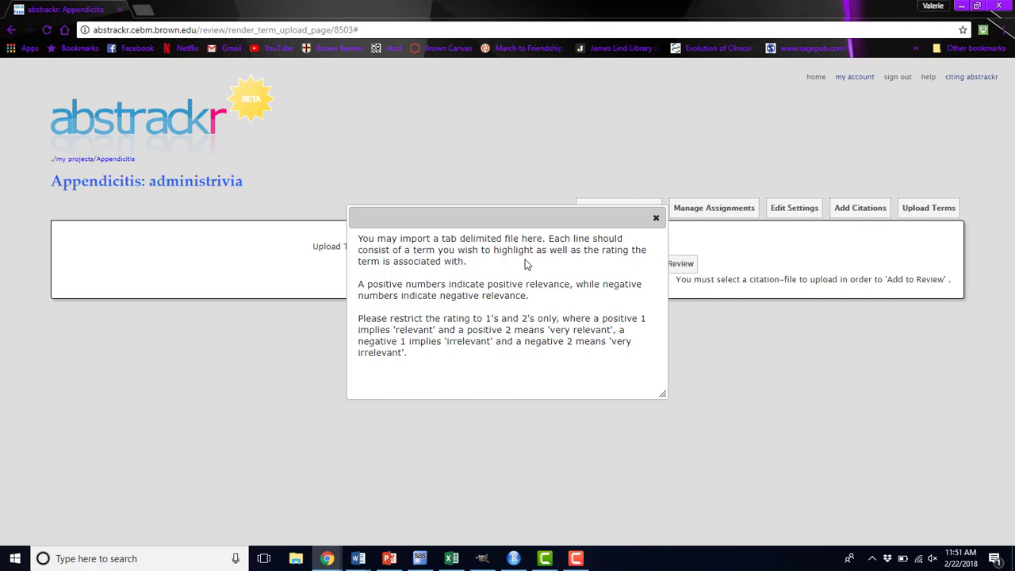
mouse_move(650, 218)
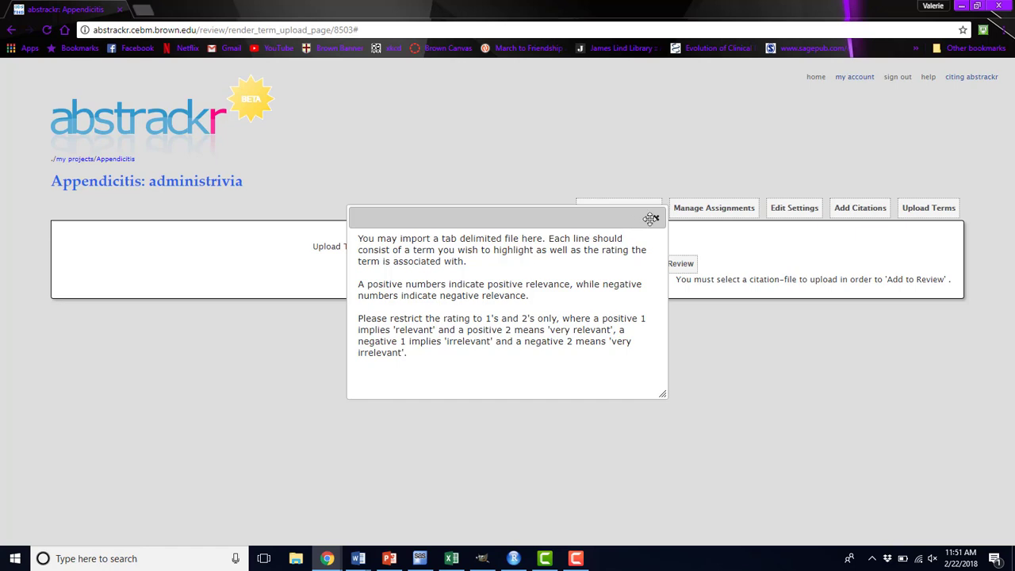
left_click(652, 218)
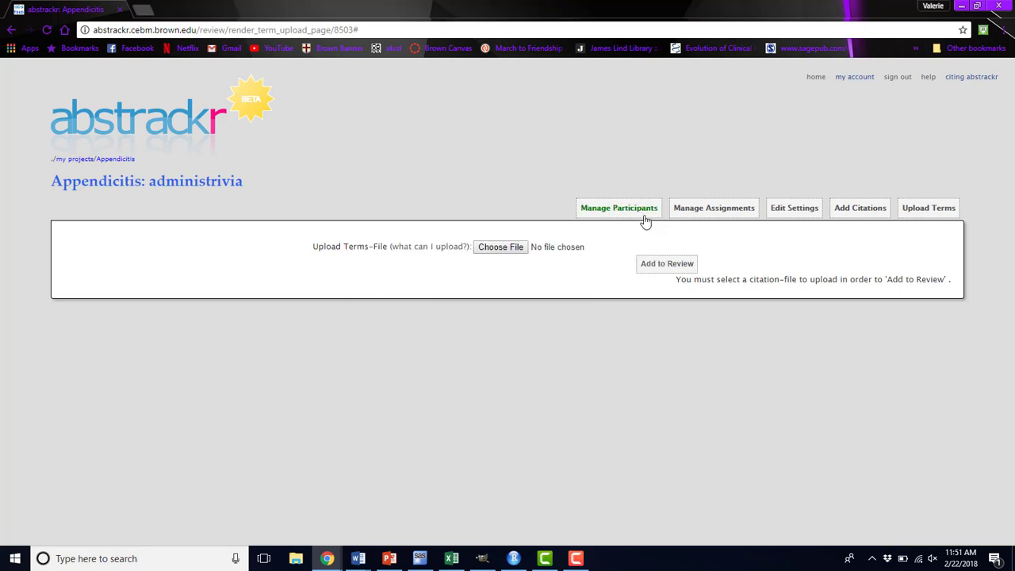
mouse_move(812, 81)
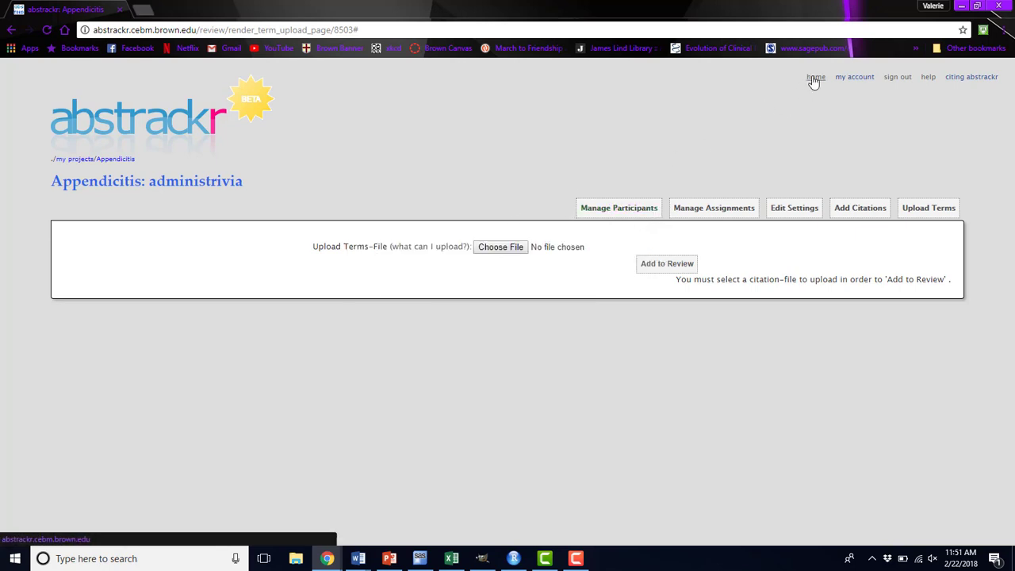
From home's my projects list, view the Appendicitis predictions chart: 1219 unscreened, 1146 probably relevant
left_click(815, 78)
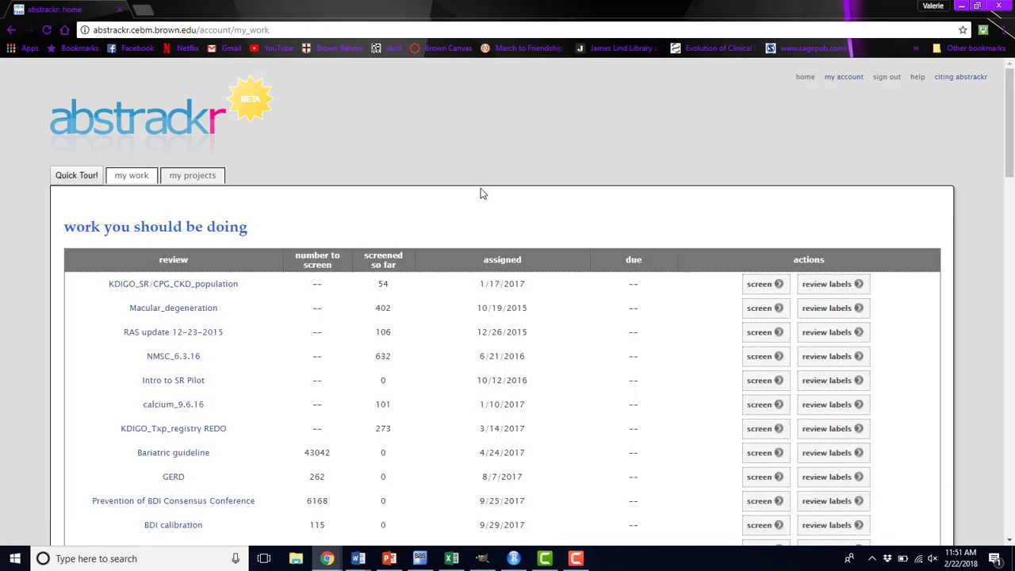
left_click(193, 176)
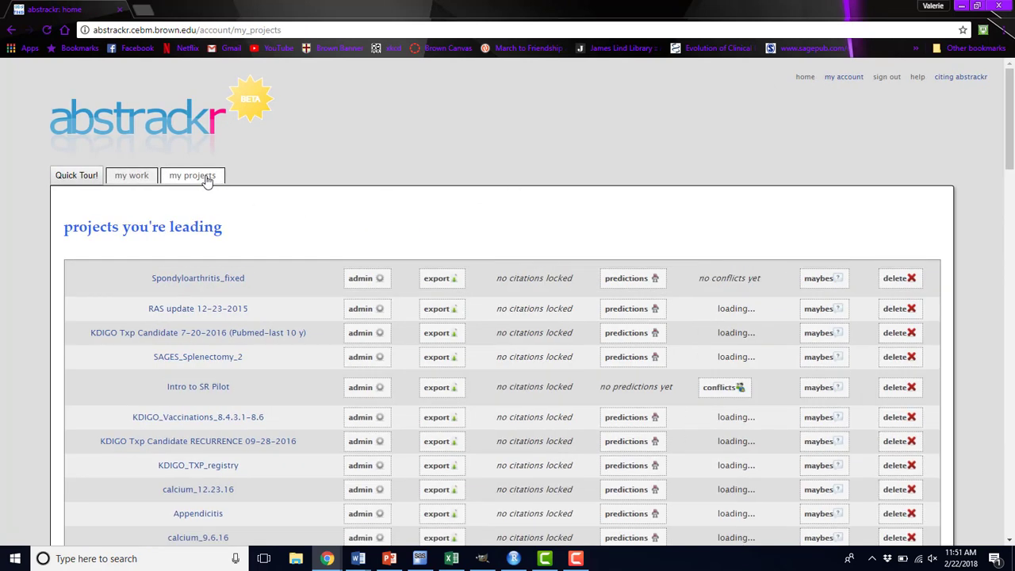
scroll("down", 3)
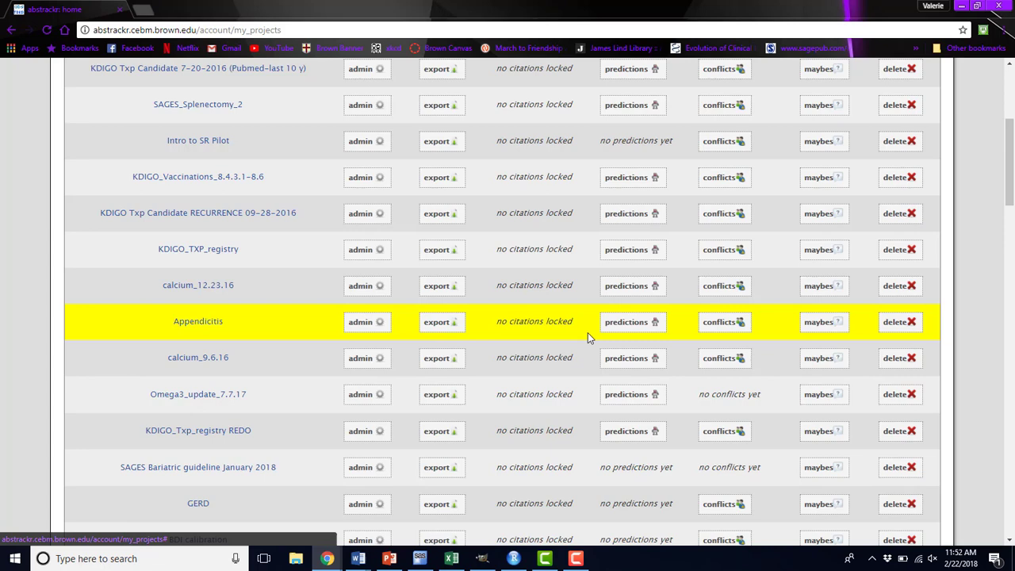
mouse_move(625, 322)
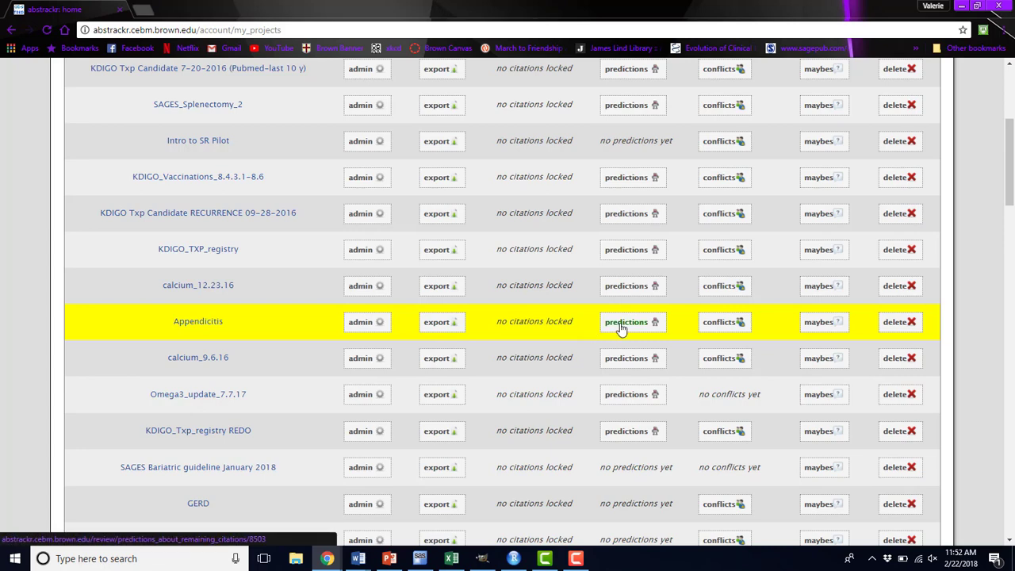
left_click(624, 322)
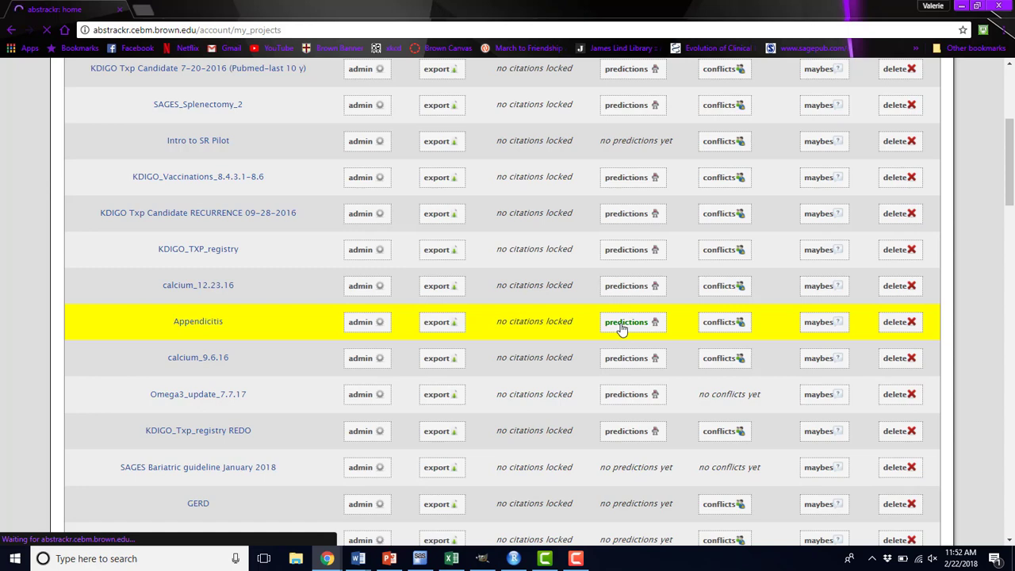
left_click(628, 321)
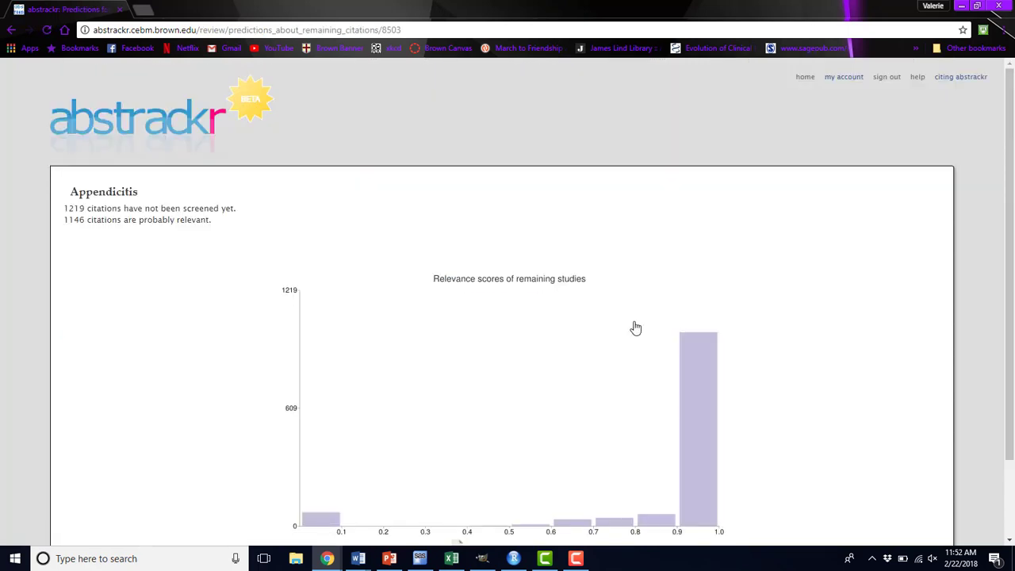
scroll("down", 3)
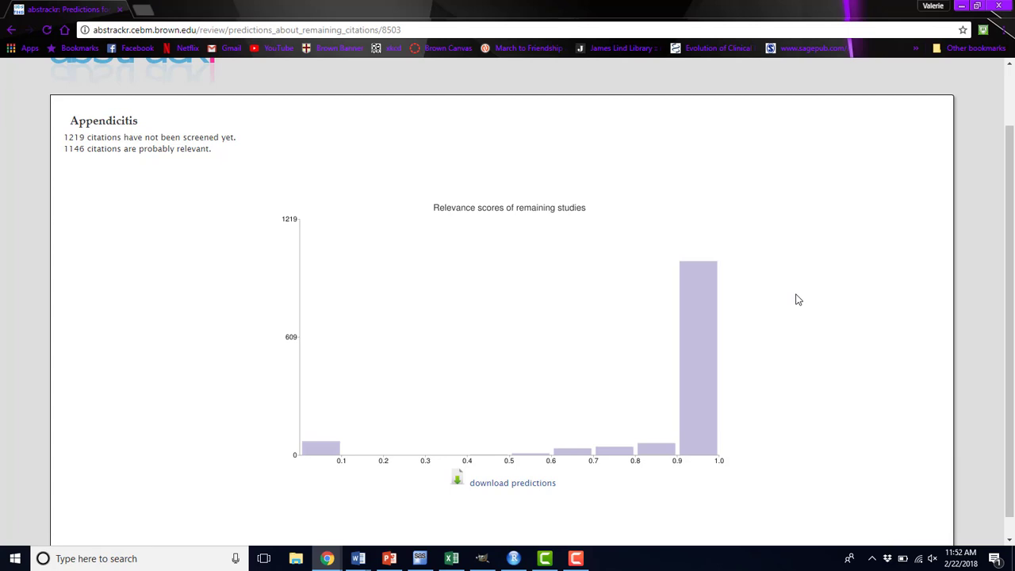
mouse_move(822, 278)
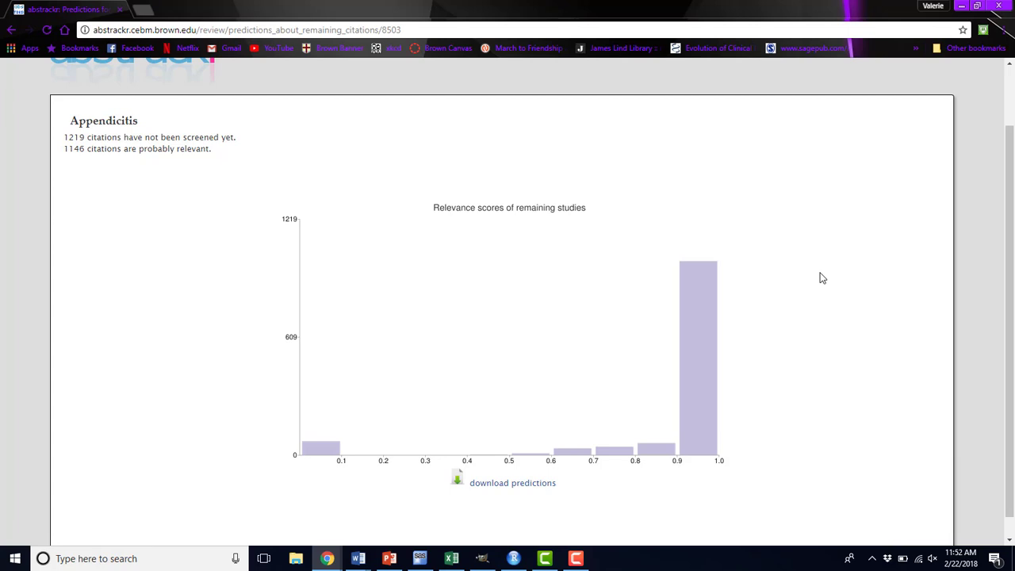
mouse_move(677, 234)
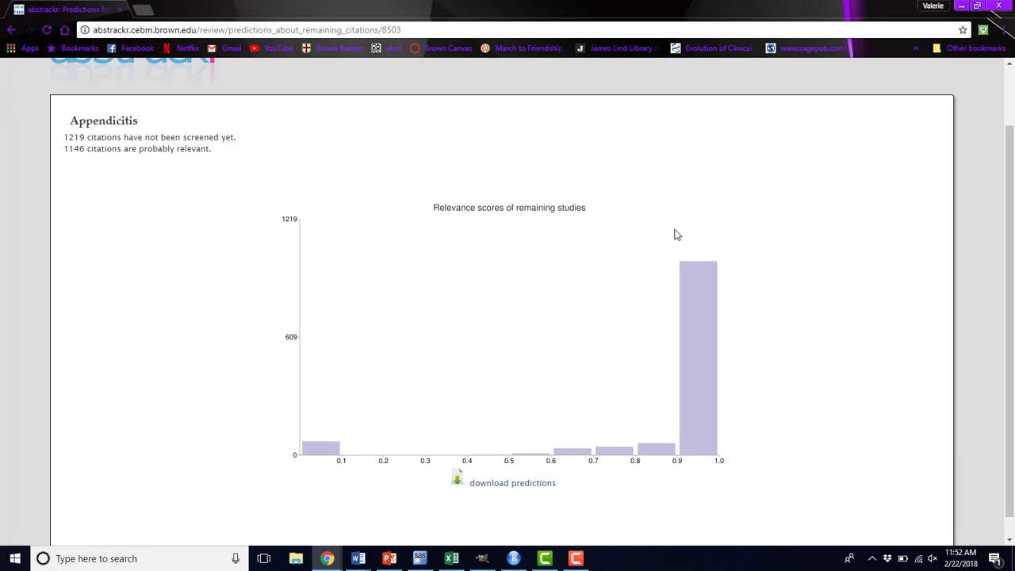
mouse_move(517, 522)
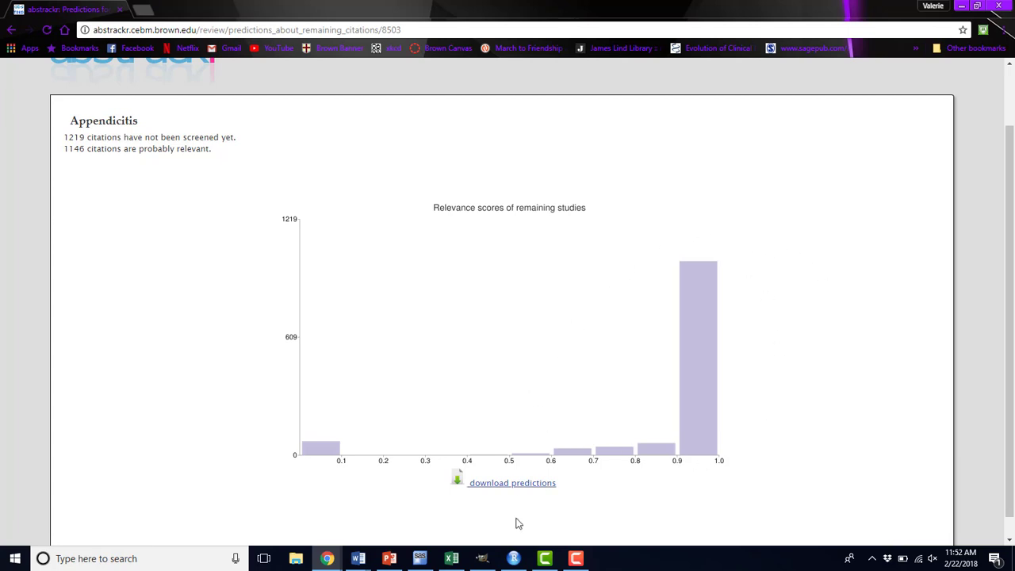
mouse_move(732, 252)
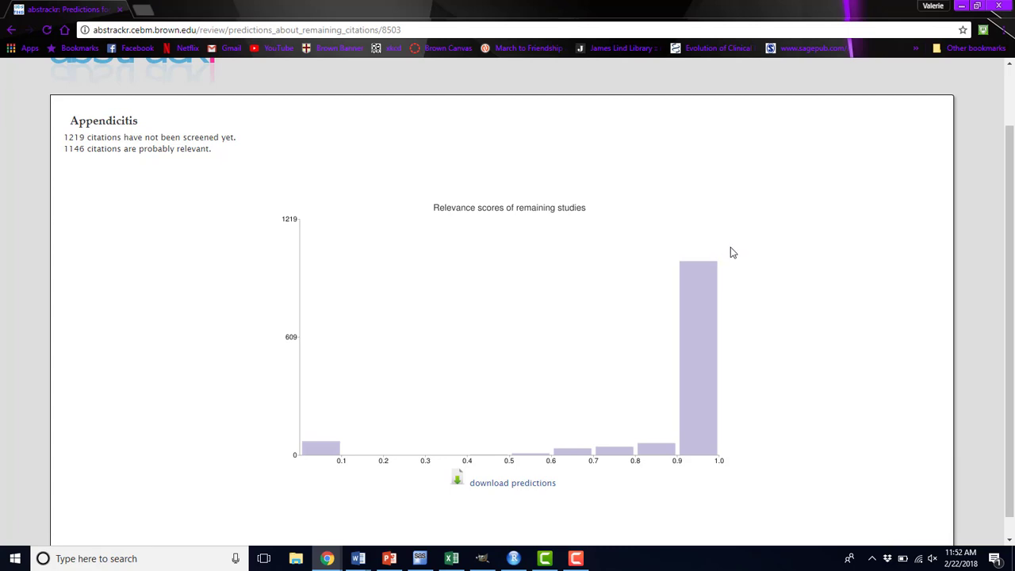
mouse_move(268, 340)
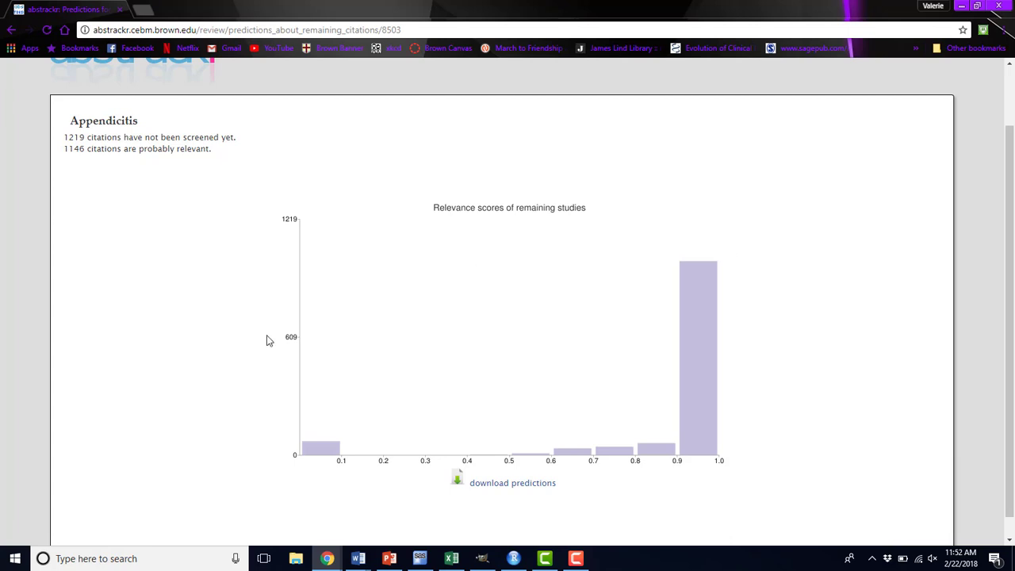
mouse_move(229, 451)
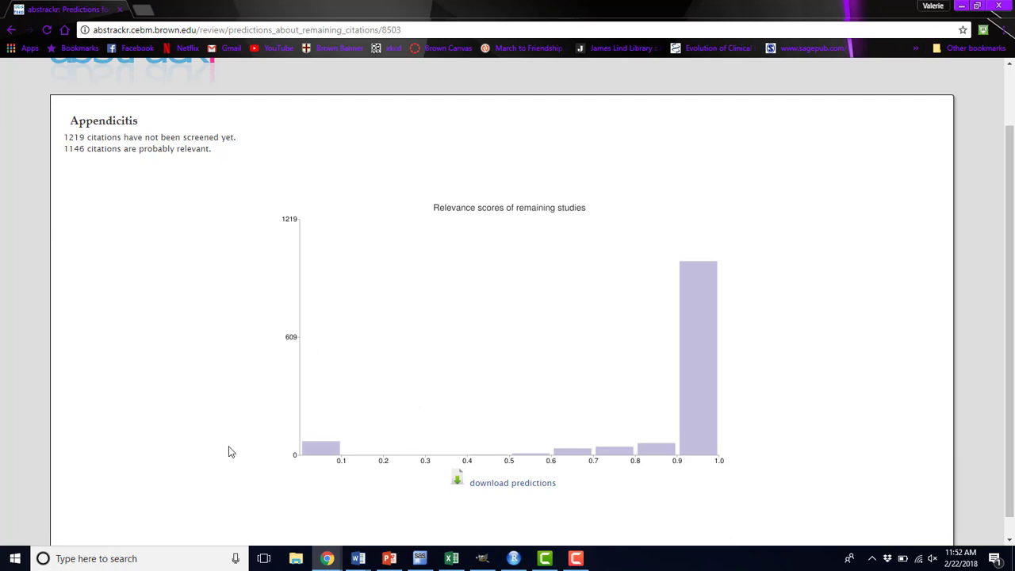
mouse_move(244, 365)
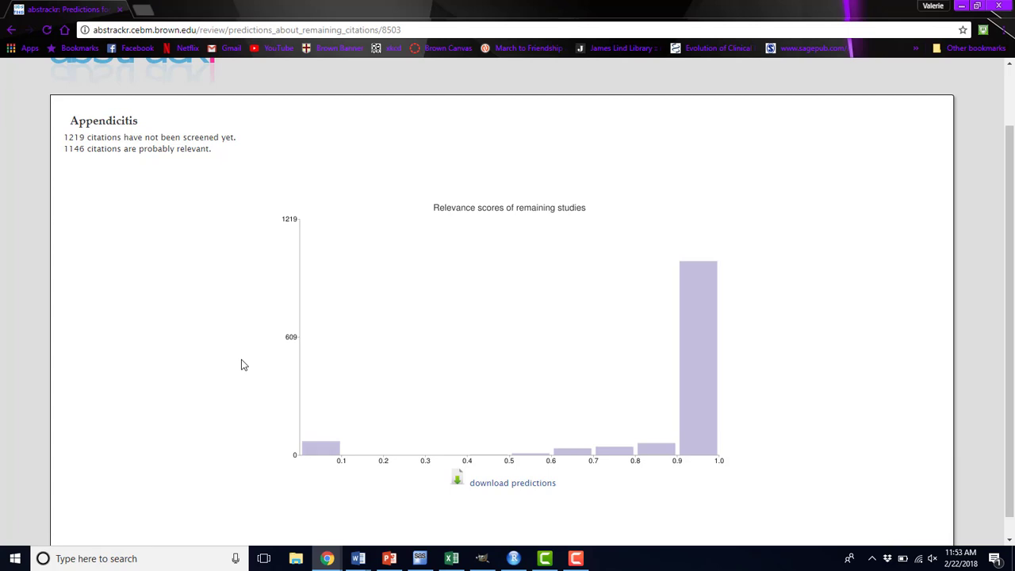
mouse_move(452, 439)
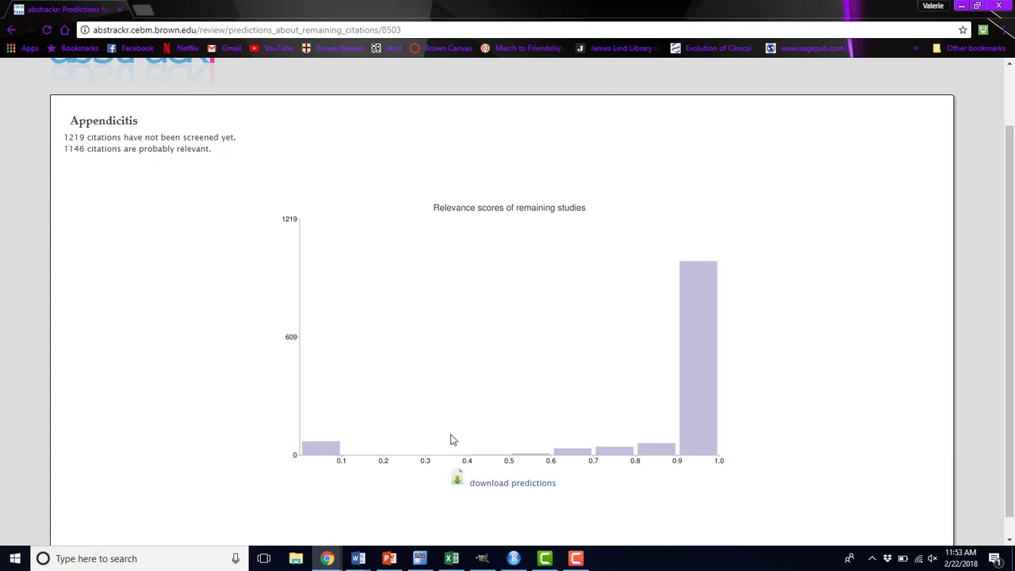
mouse_move(694, 514)
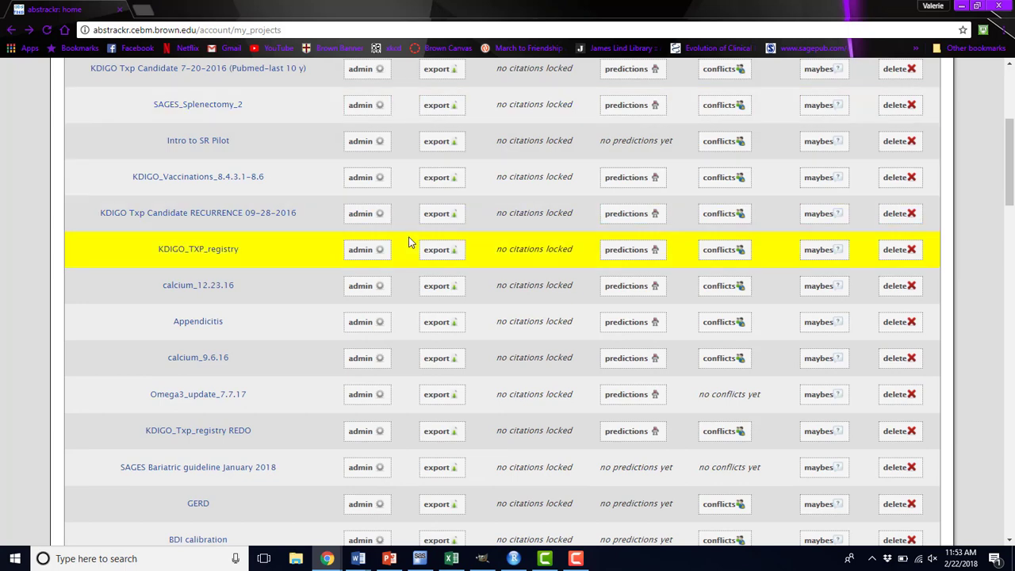
mouse_move(584, 273)
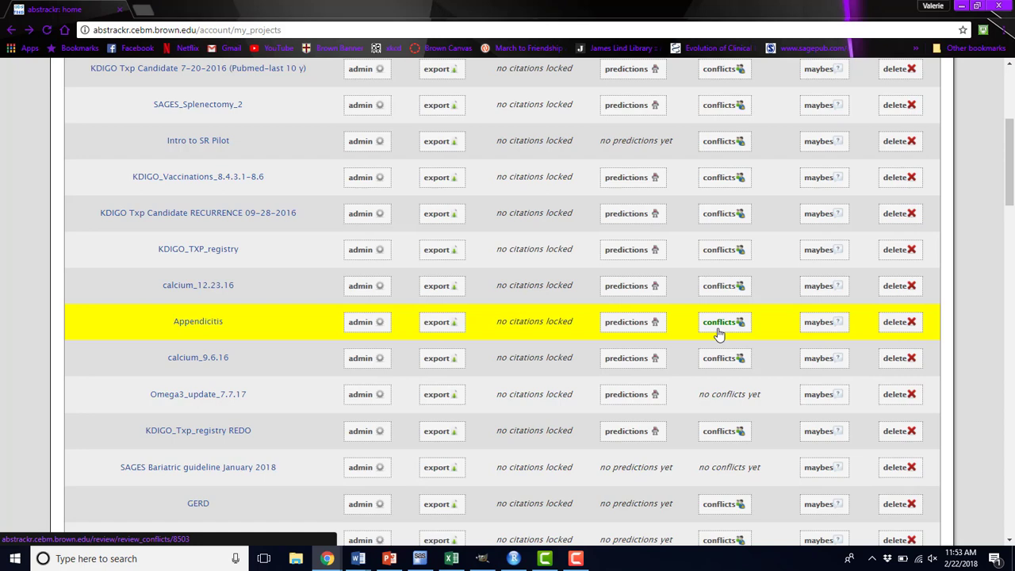
Open Appendicitis conflicts and scroll through the citation with three relevant, one irrelevant labels
left_click(723, 322)
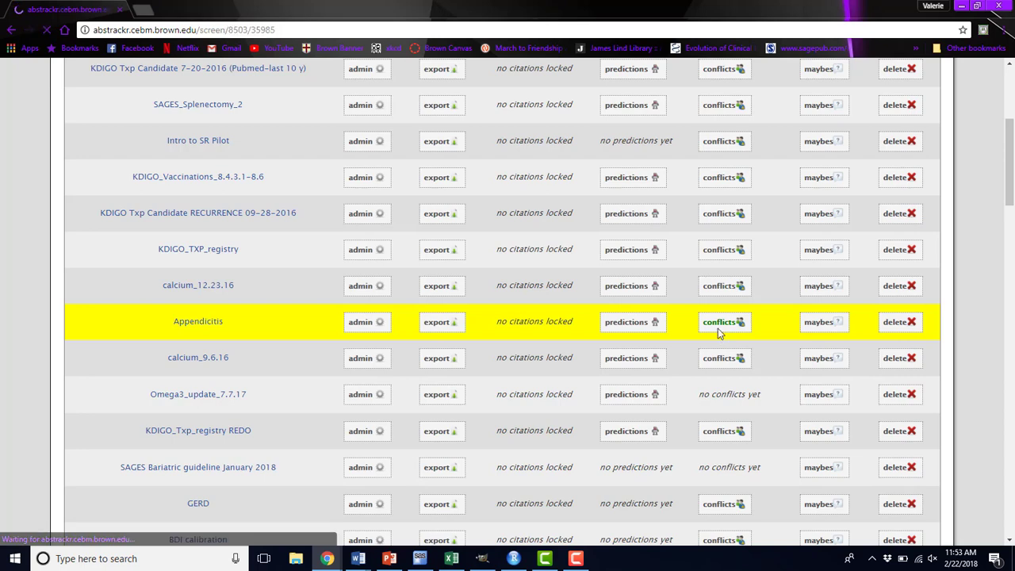
left_click(197, 321)
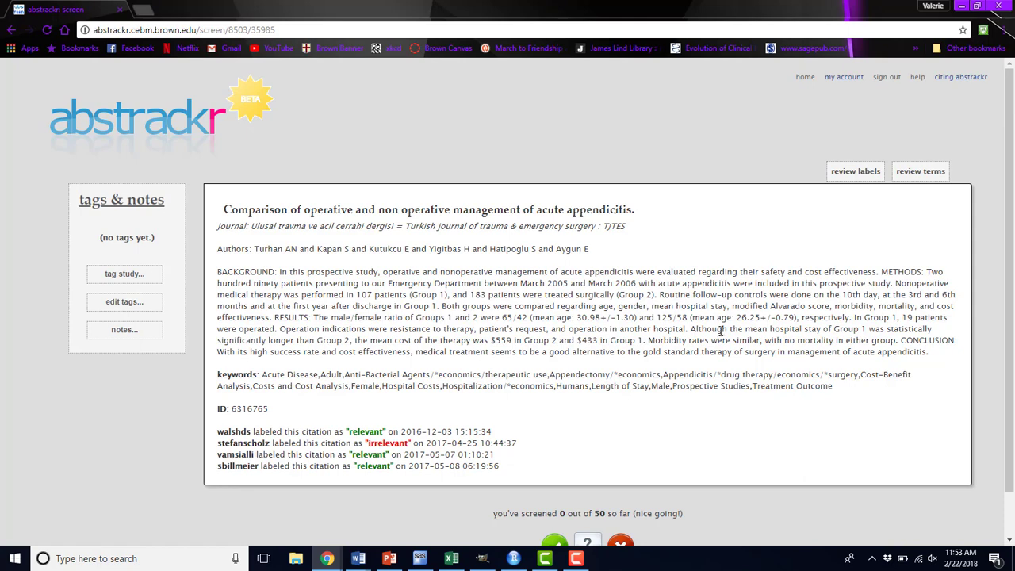
scroll("down", 3)
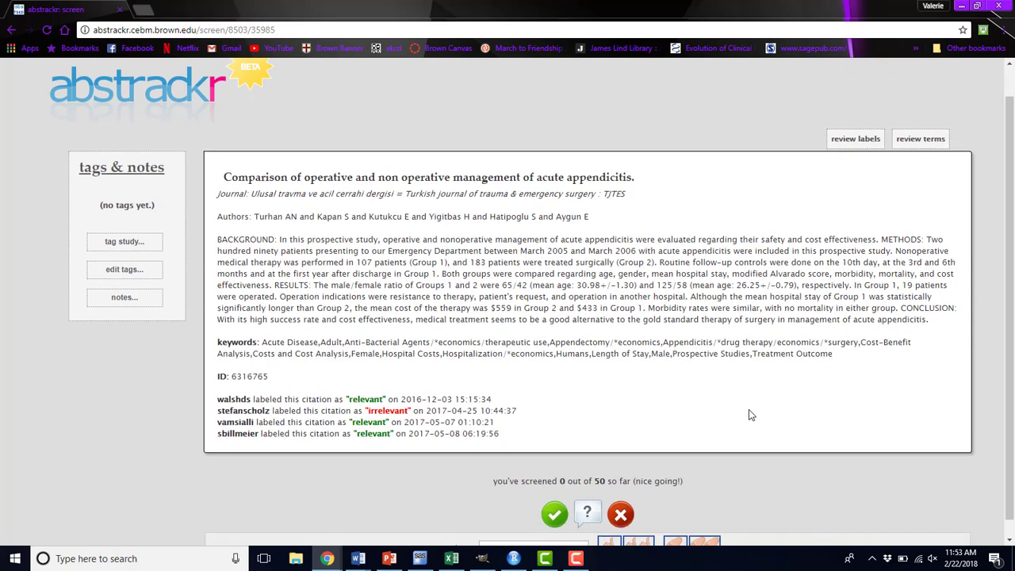
mouse_move(438, 434)
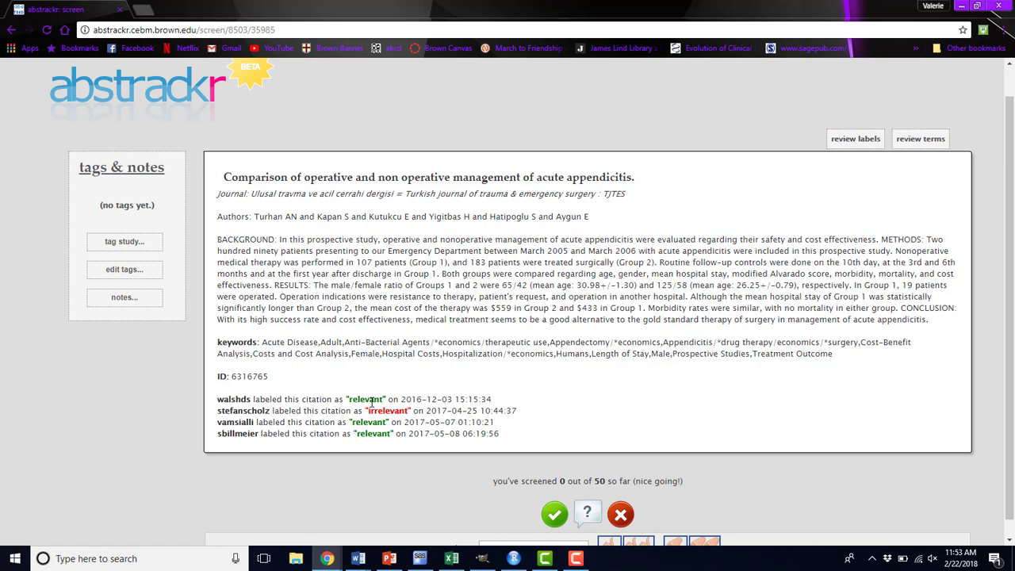
mouse_move(536, 384)
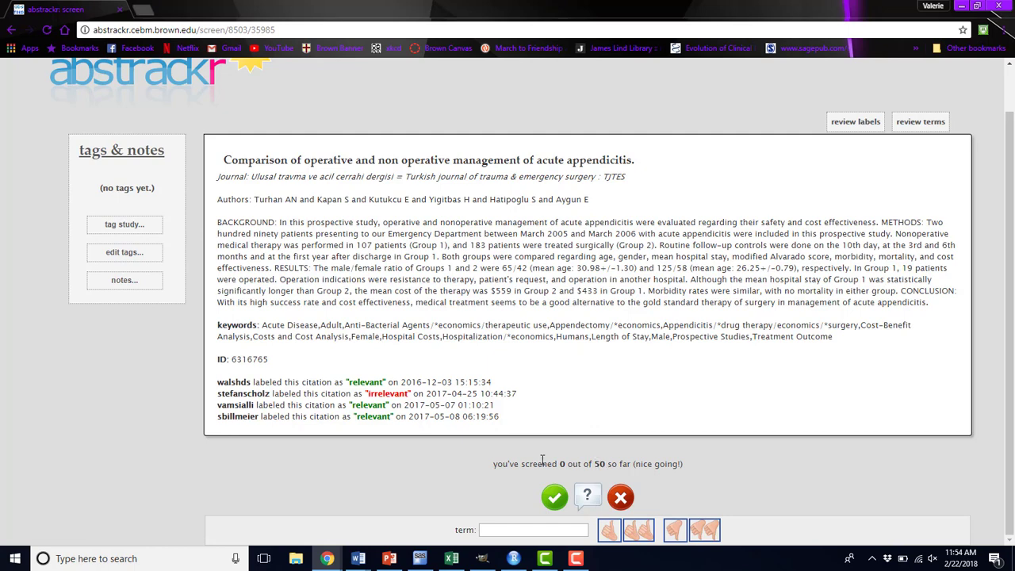
mouse_move(464, 448)
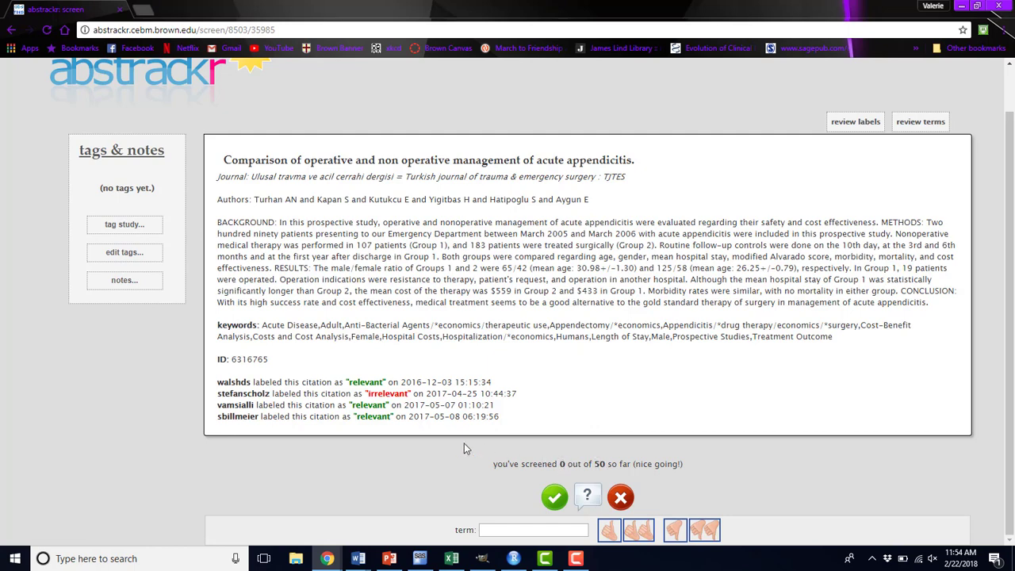
mouse_move(445, 447)
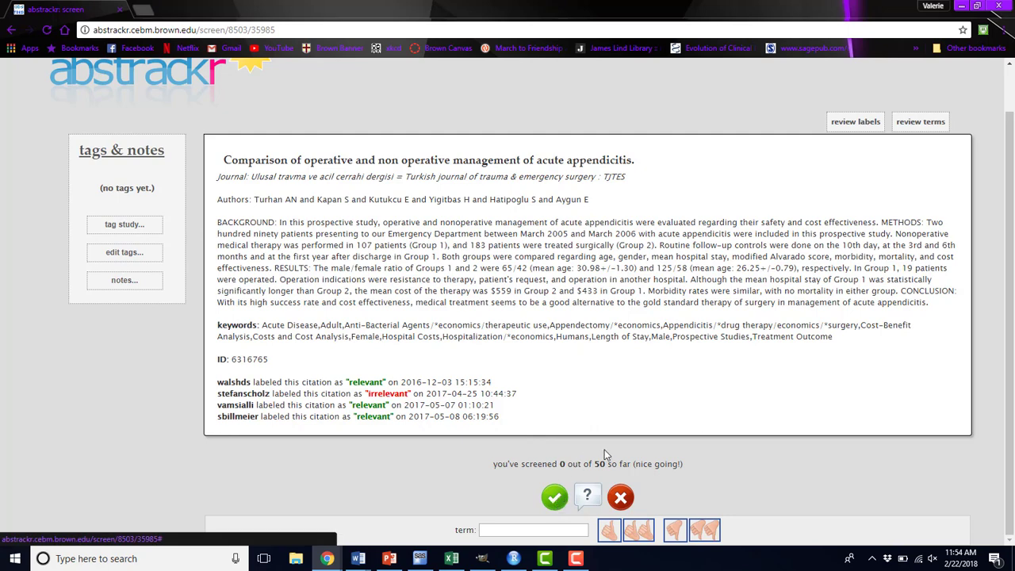
mouse_move(618, 497)
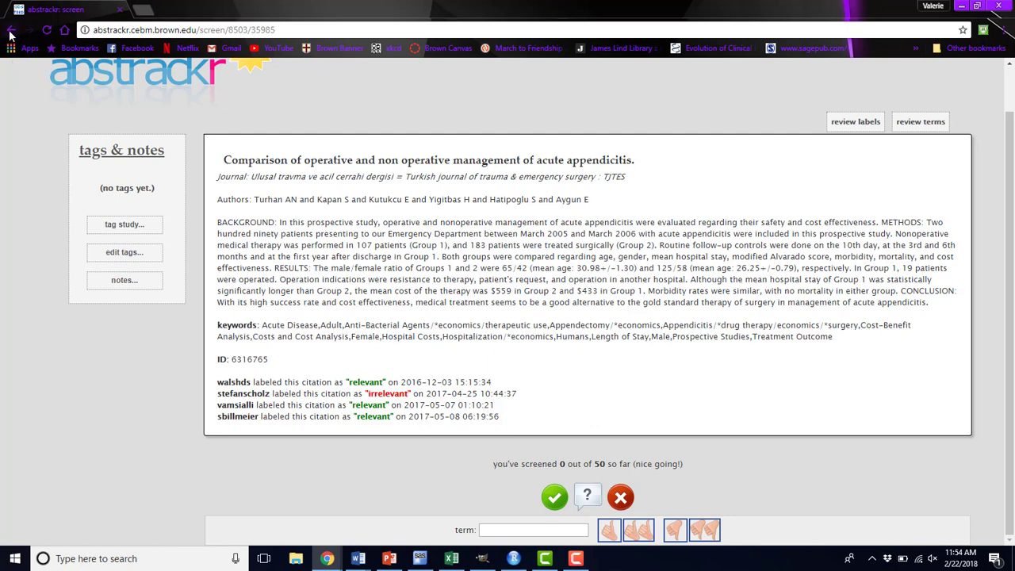
left_click(12, 29)
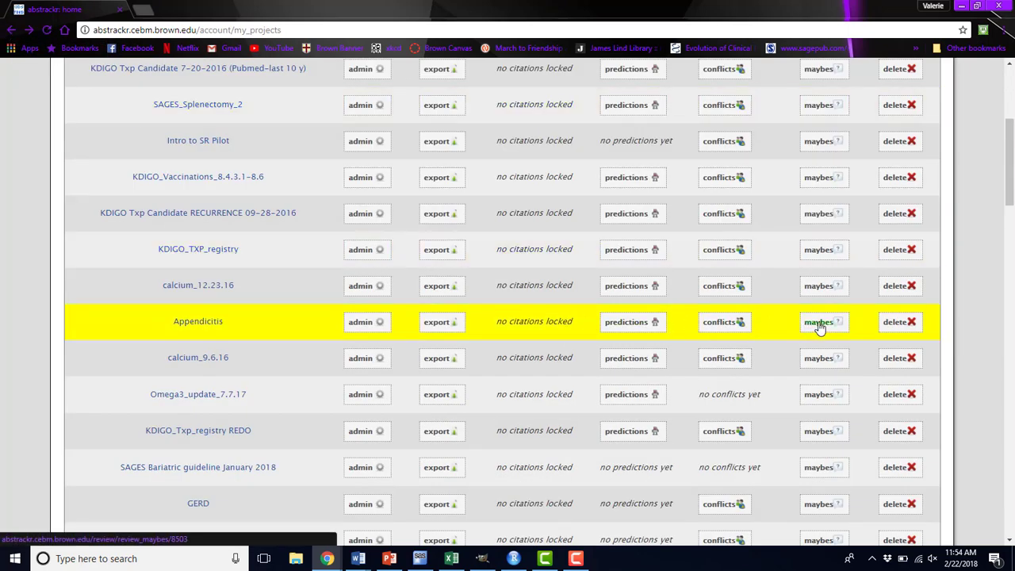
left_click(823, 322)
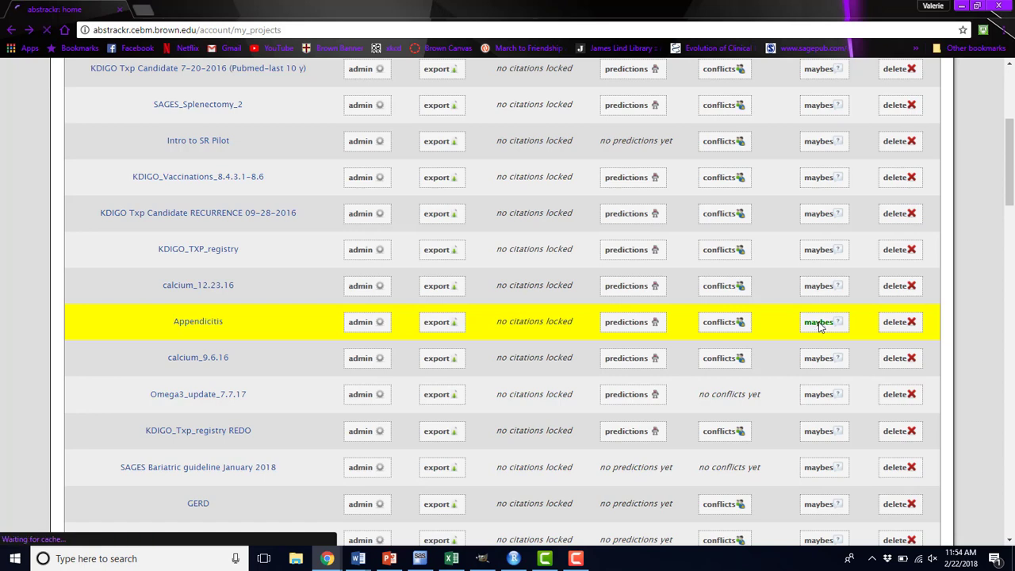
left_click(819, 322)
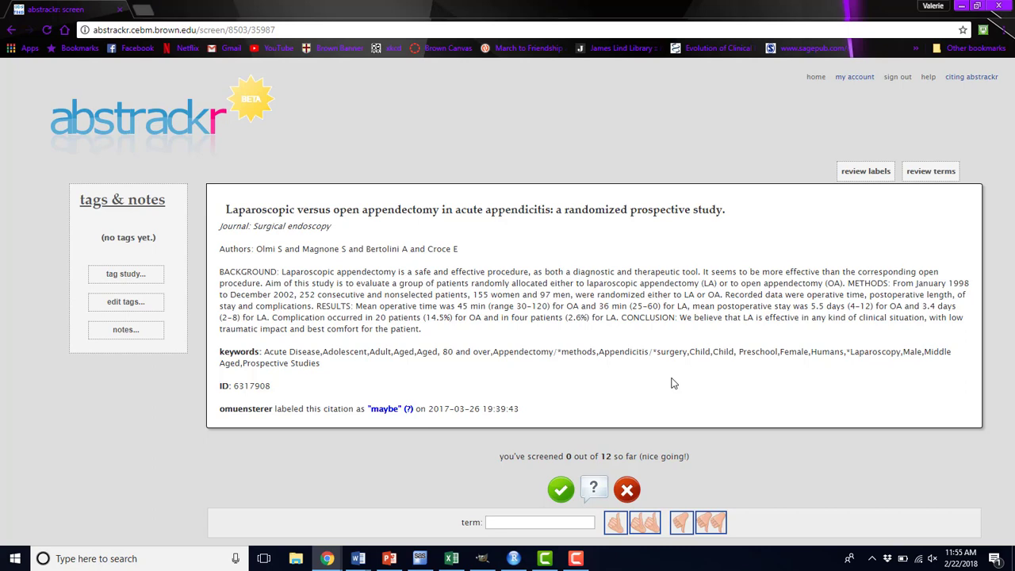
mouse_move(16, 40)
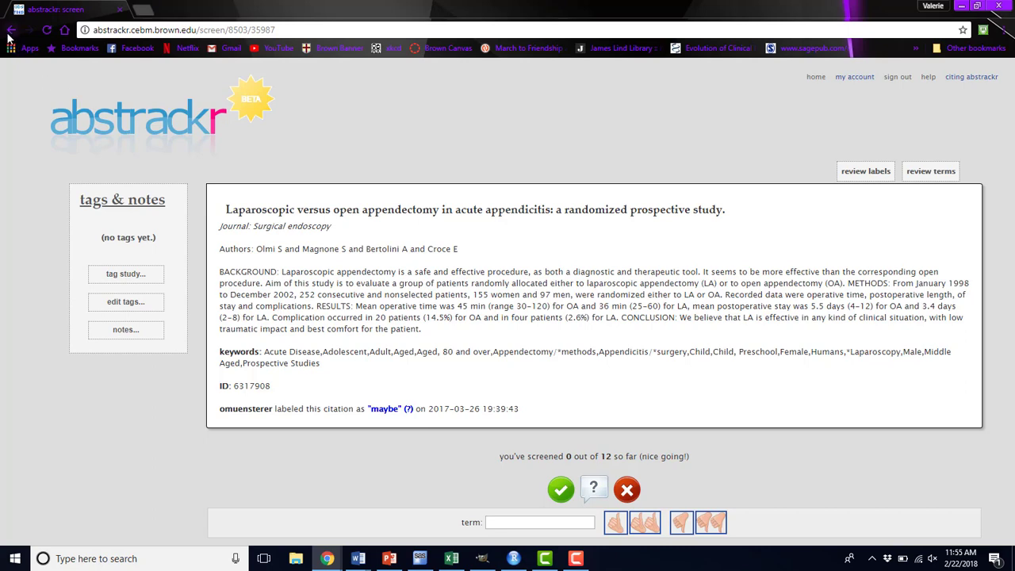
left_click(14, 30)
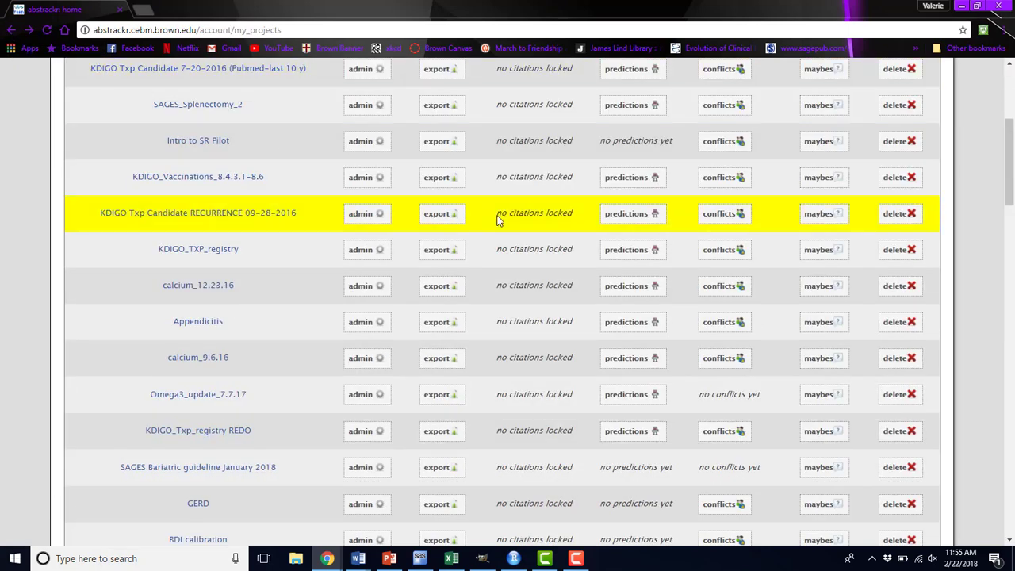
mouse_move(668, 322)
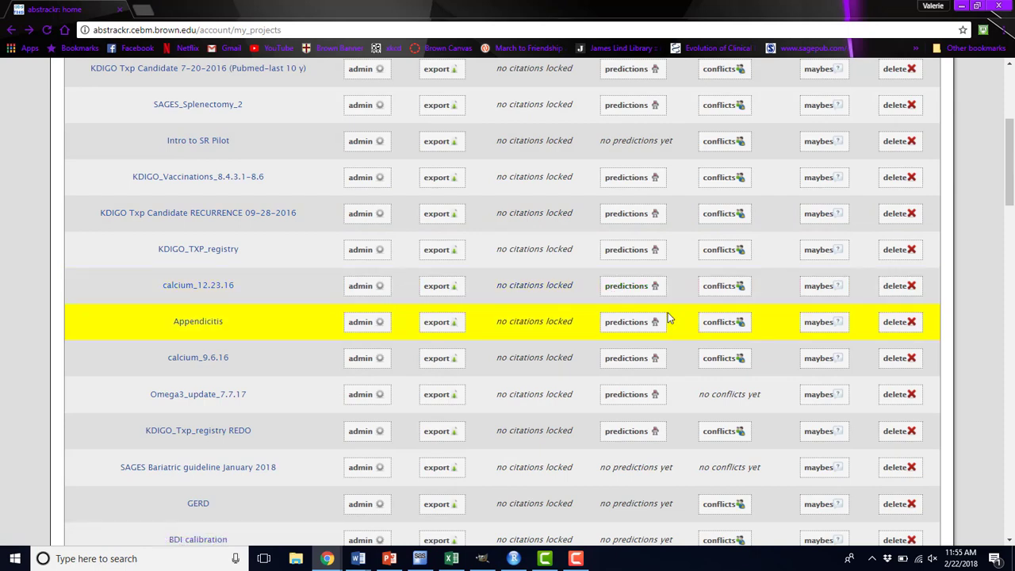
mouse_move(869, 328)
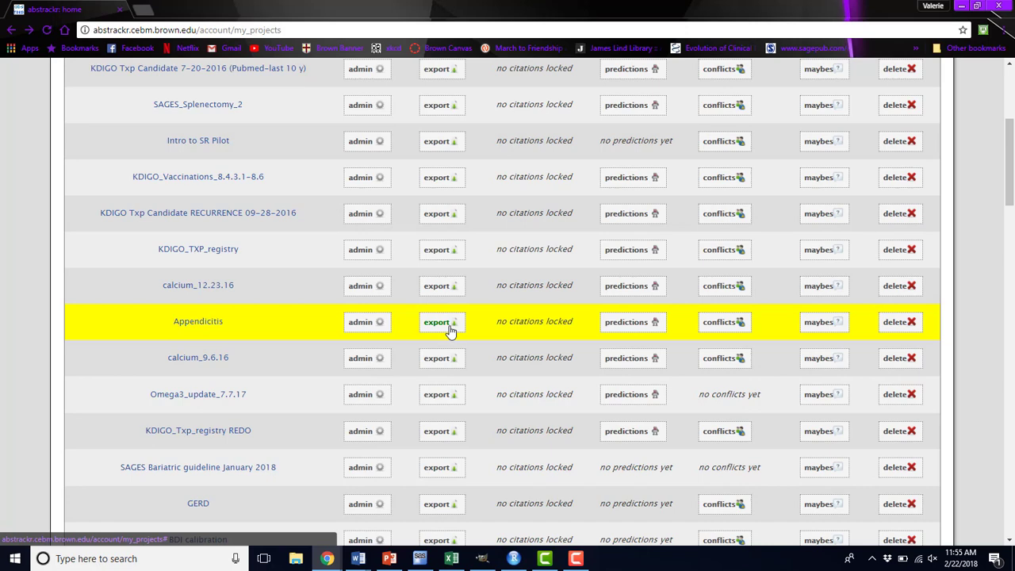
Click export in the Appendicitis row to bring up the export-labels dialog
left_click(440, 322)
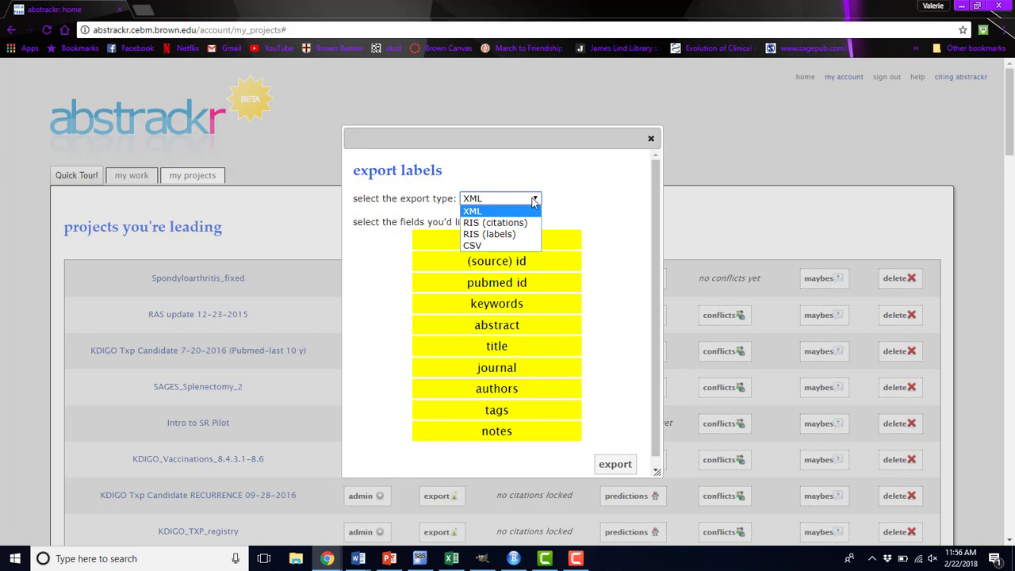
mouse_move(601, 188)
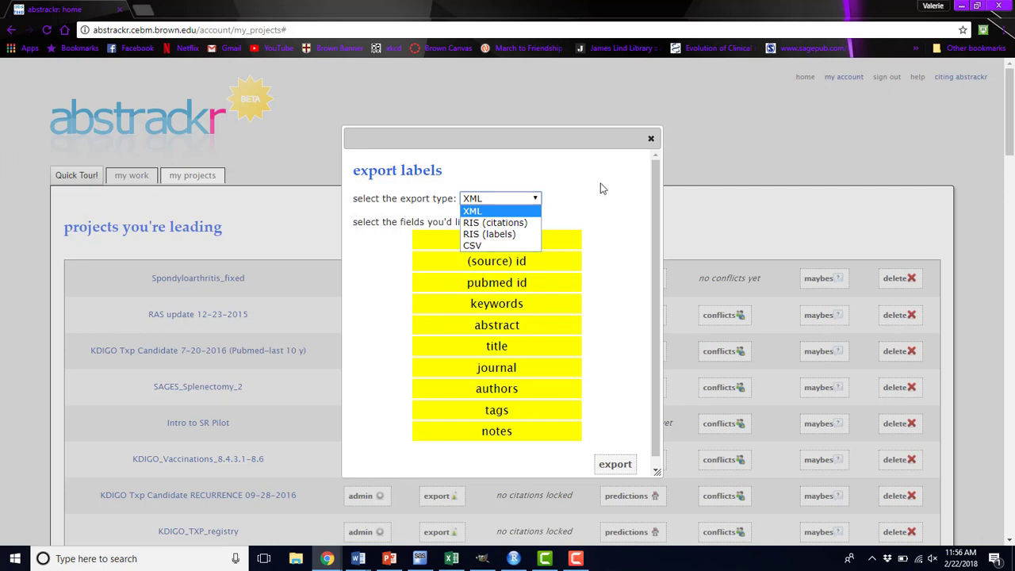
Keep XML export type, close the export dialog, and bring up the exported labels spreadsheet
left_click(472, 210)
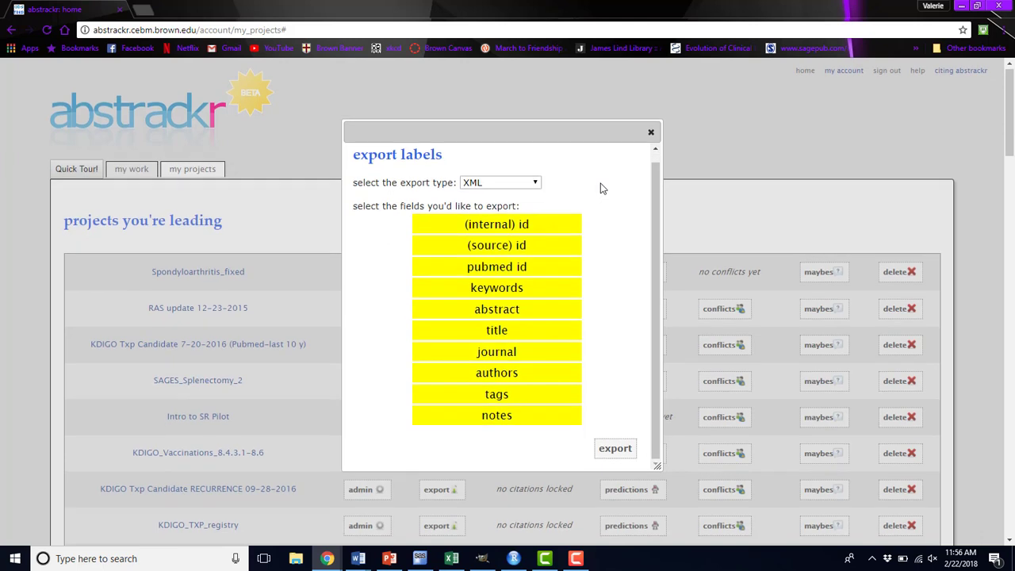
mouse_move(493, 239)
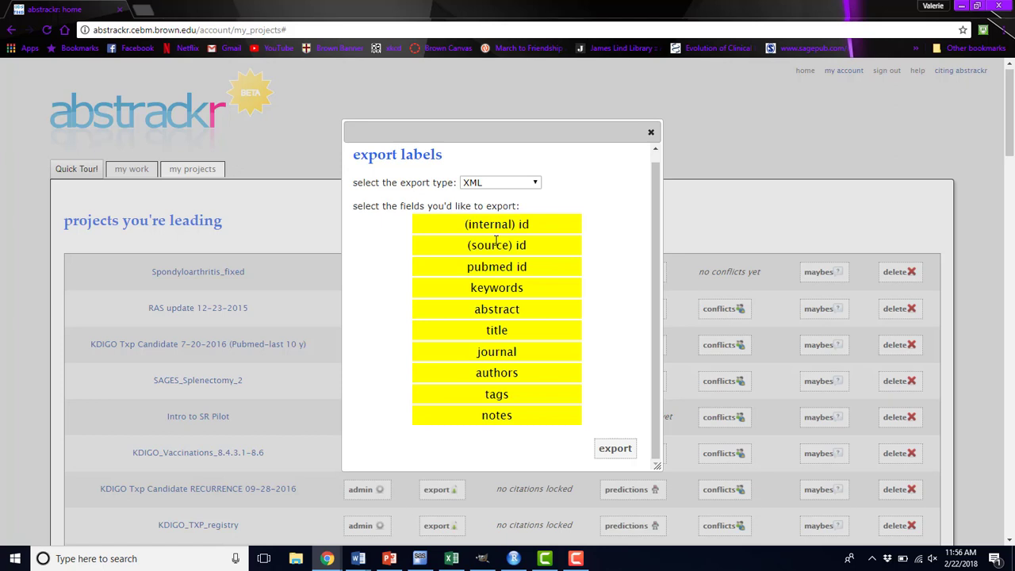
mouse_move(479, 225)
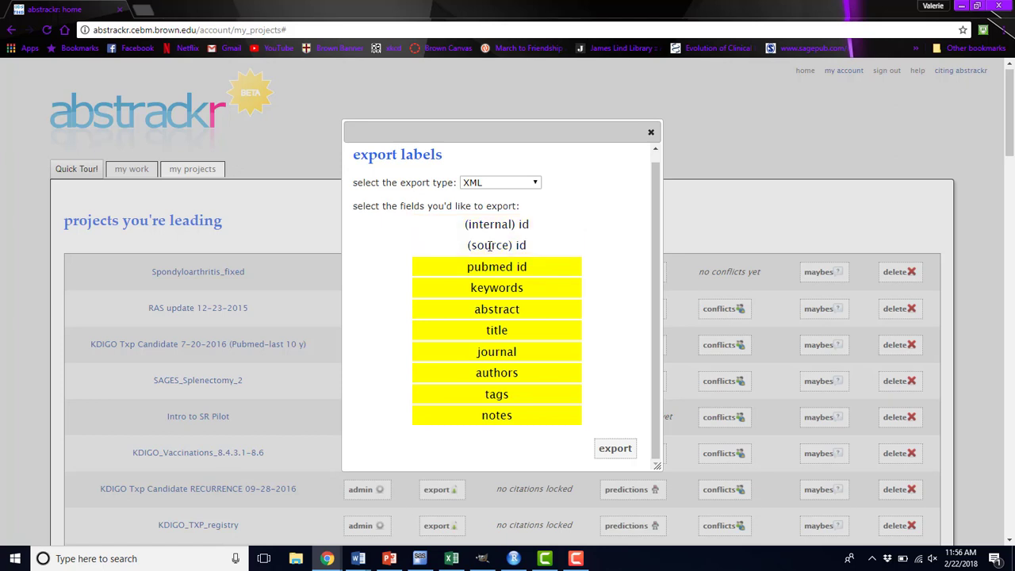
mouse_move(592, 244)
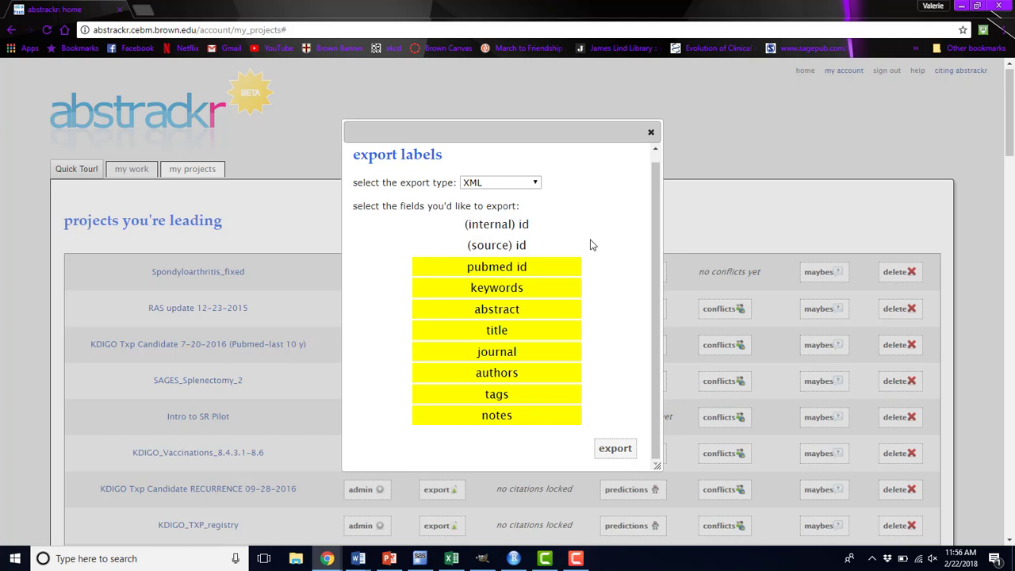
mouse_move(602, 255)
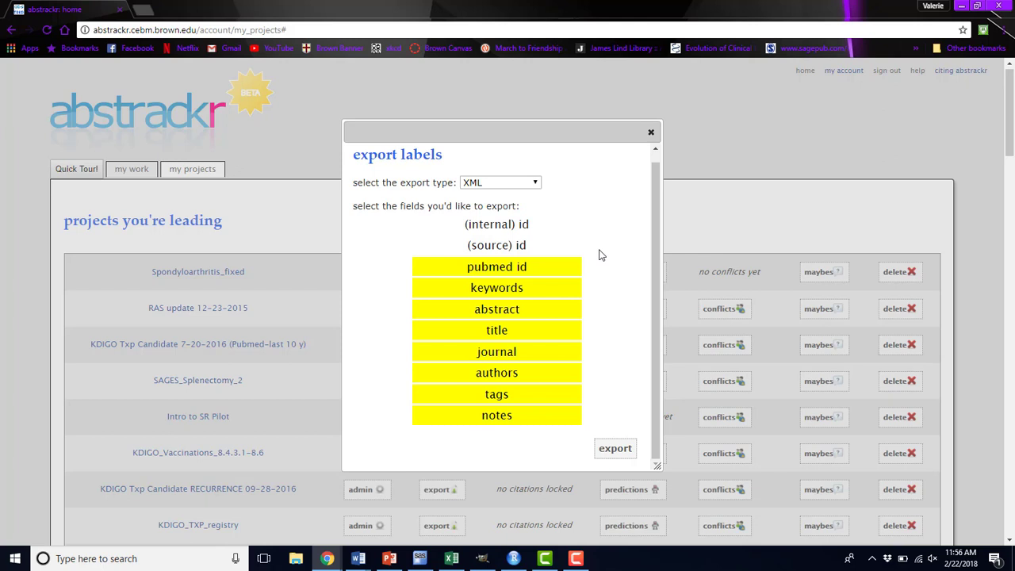
mouse_move(597, 419)
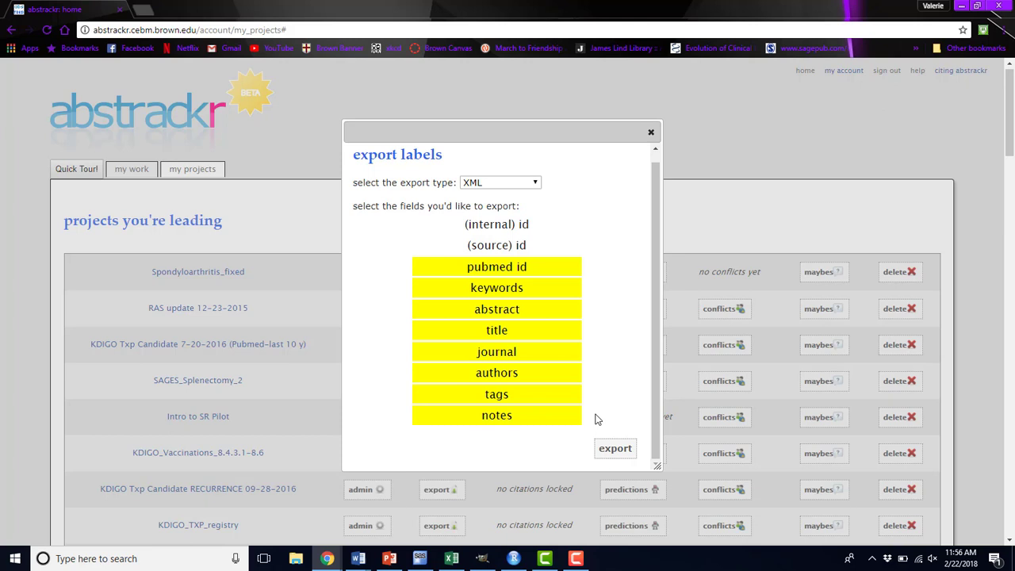
mouse_move(616, 448)
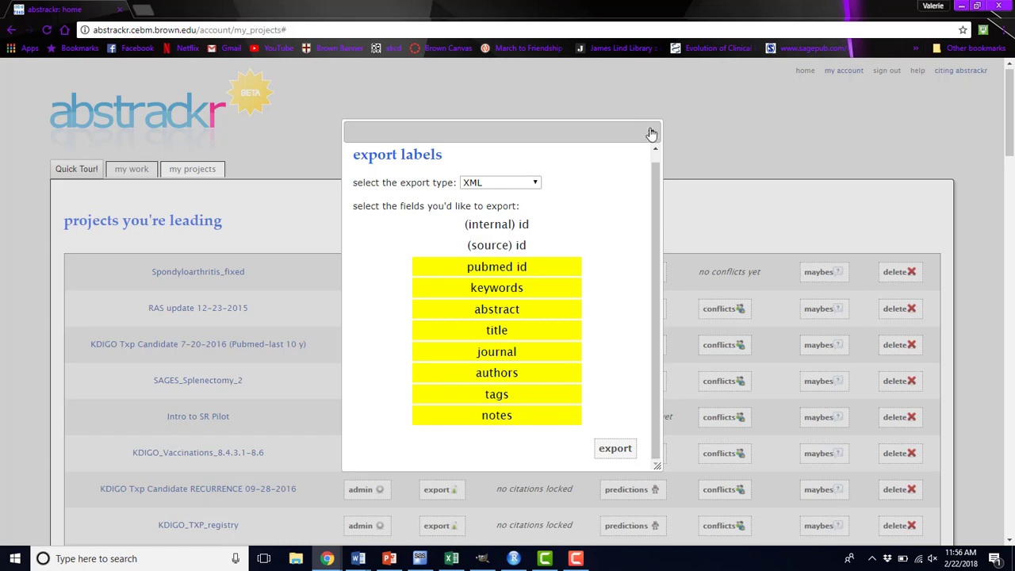
left_click(650, 132)
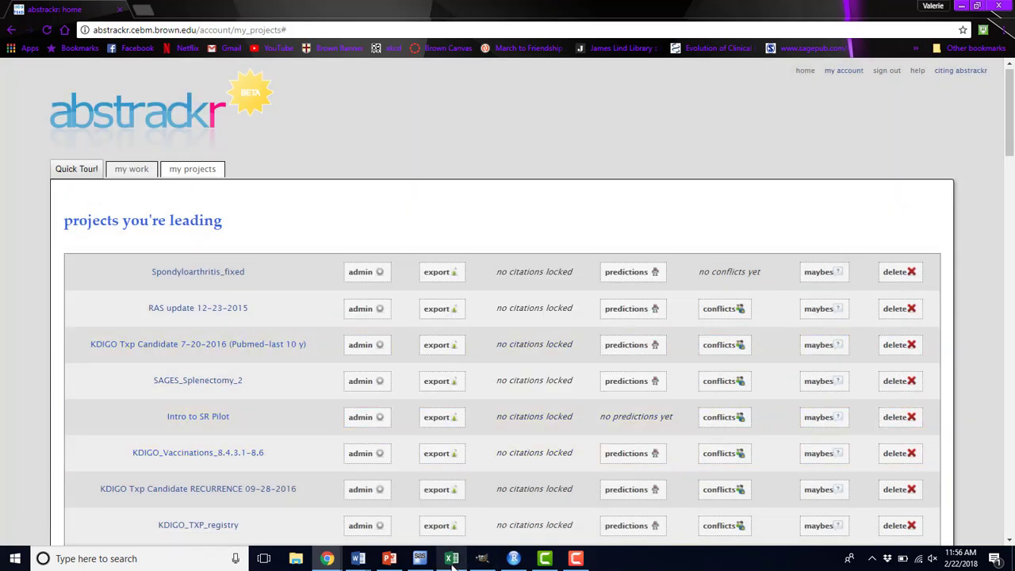
left_click(451, 558)
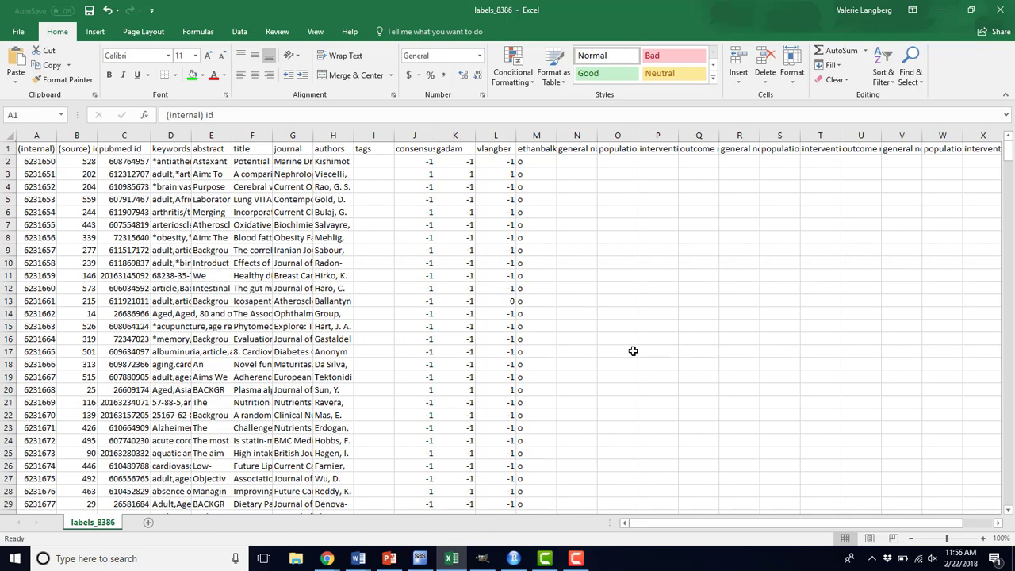
mouse_move(502, 16)
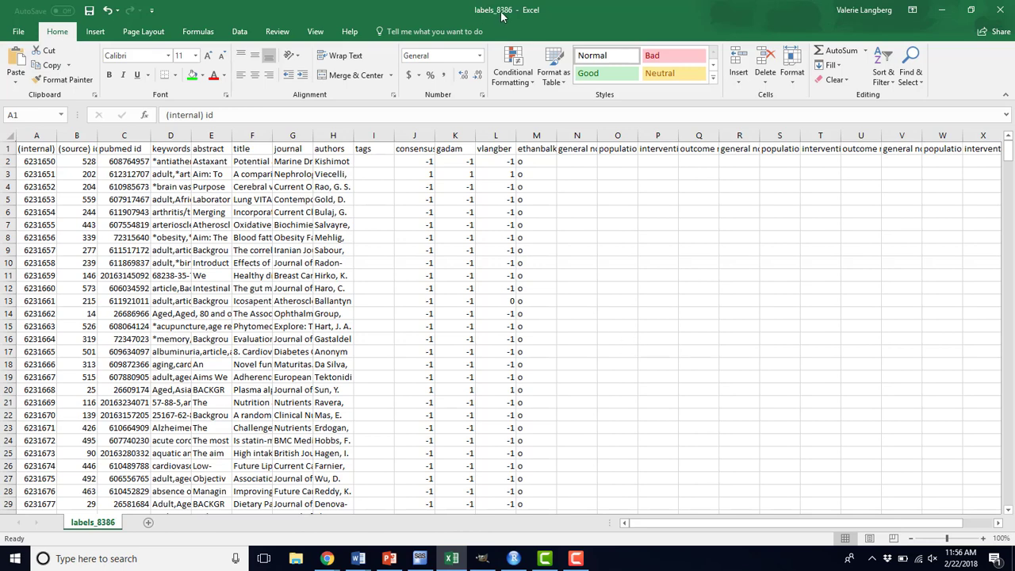
mouse_move(513, 18)
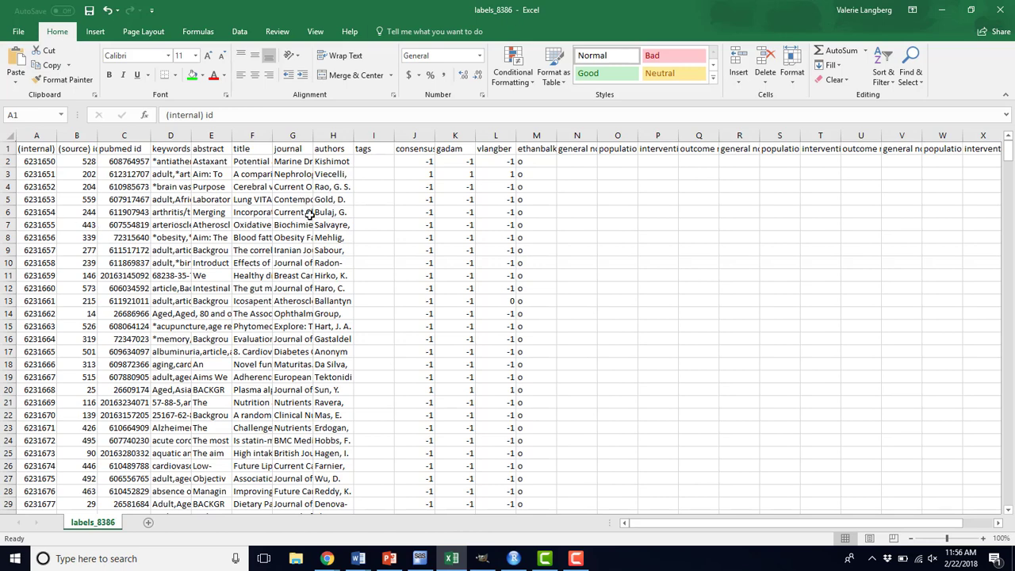
Inspect the exported column headers: consensus, vlangber labels, and gadam and vlangber notes
left_click(413, 148)
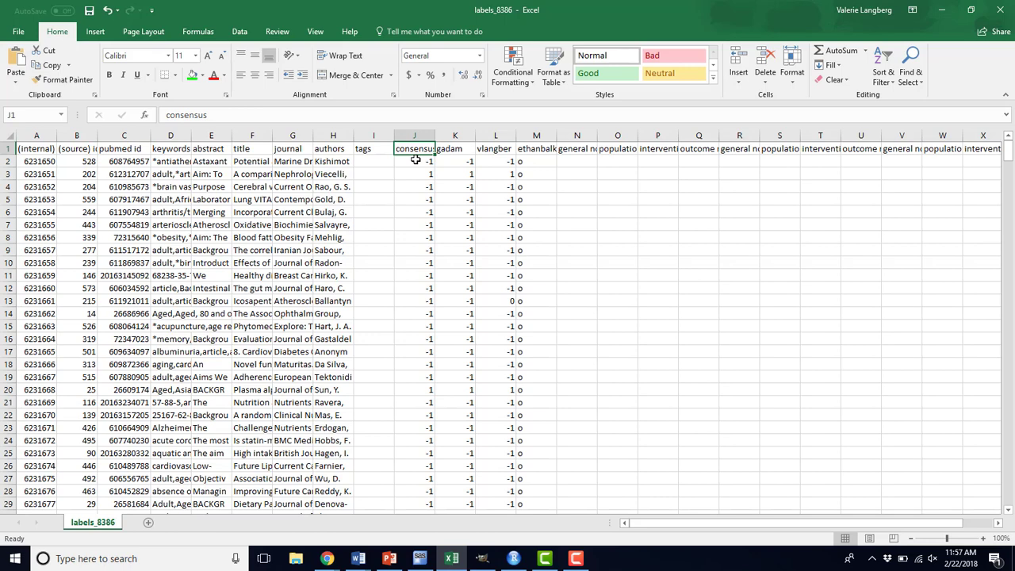
mouse_move(452, 149)
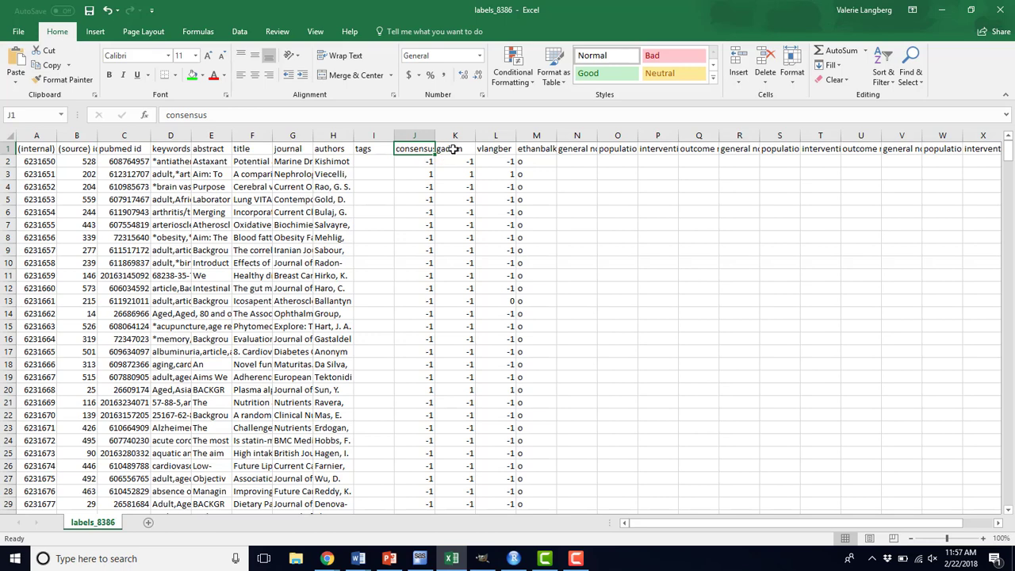
left_click(495, 149)
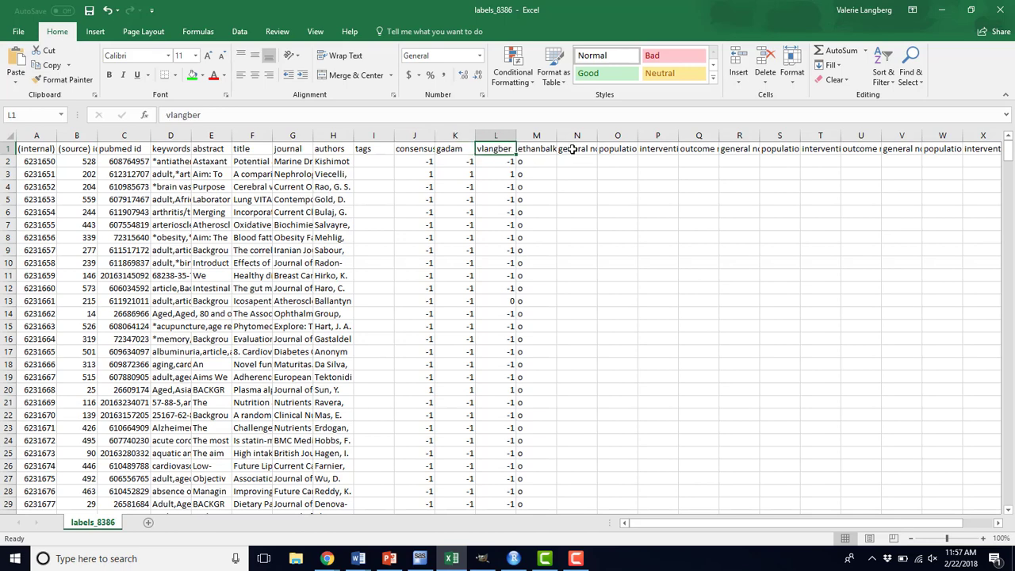
left_click(577, 148)
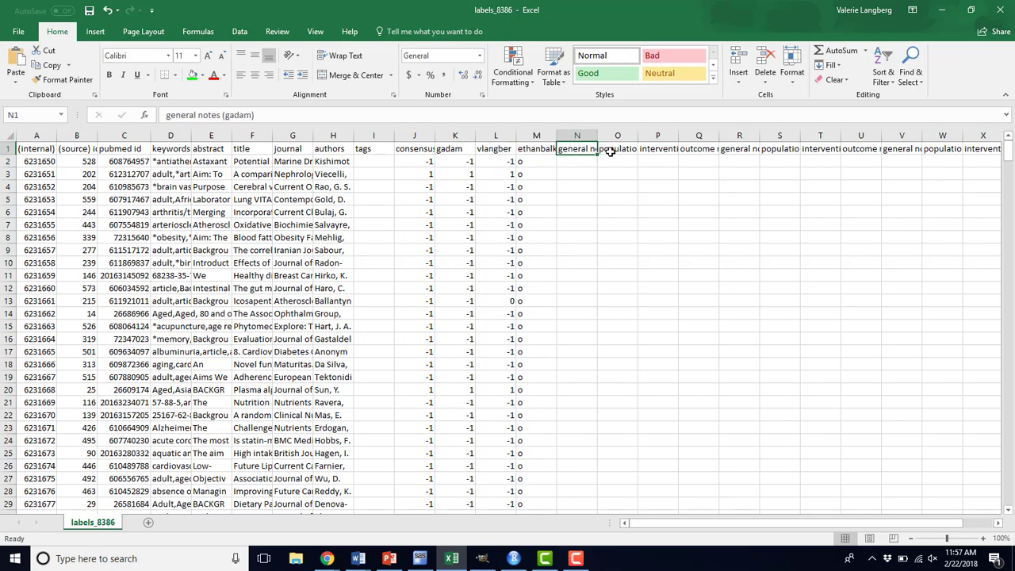
left_click(658, 149)
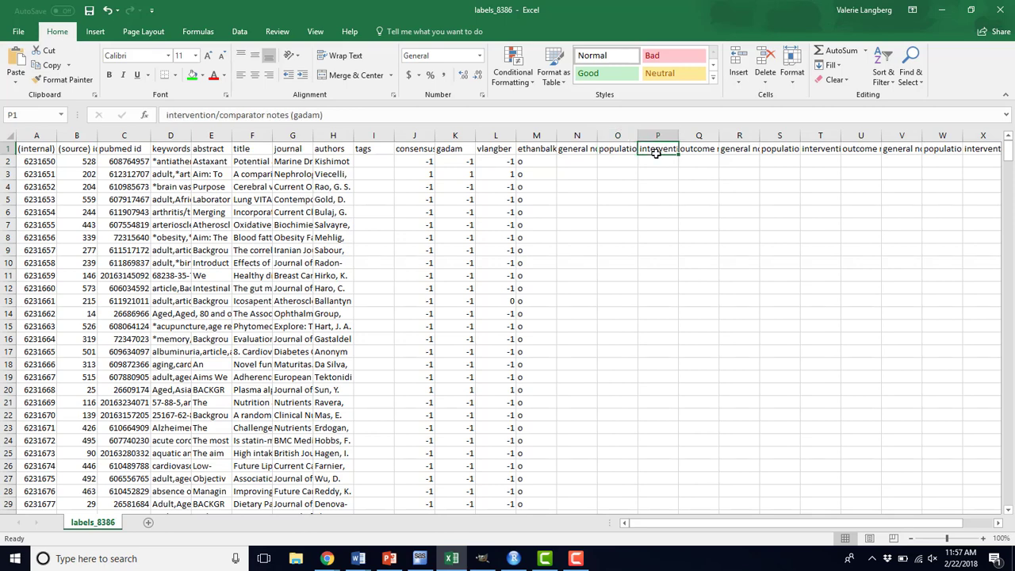
left_click(699, 148)
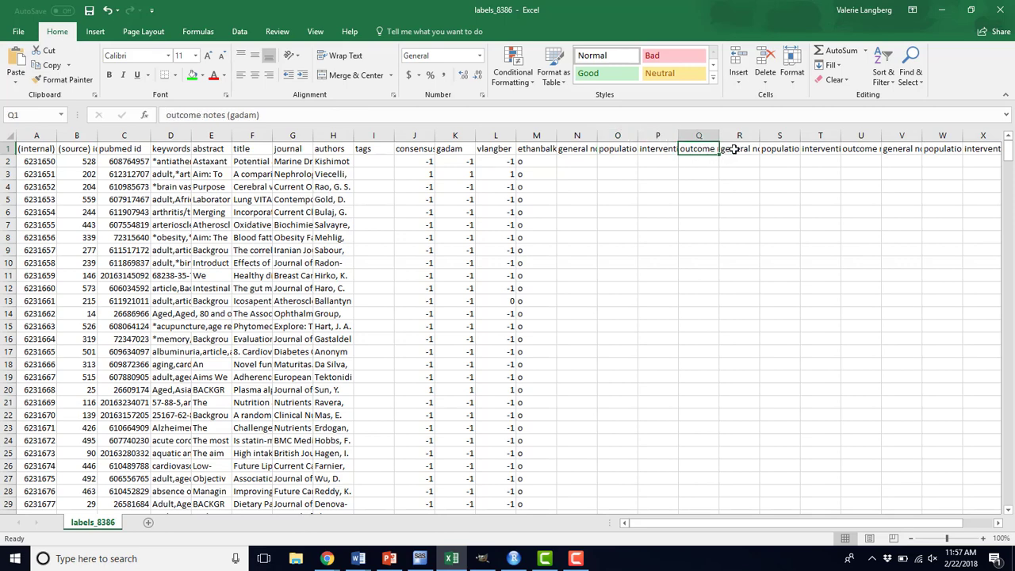
left_click(739, 148)
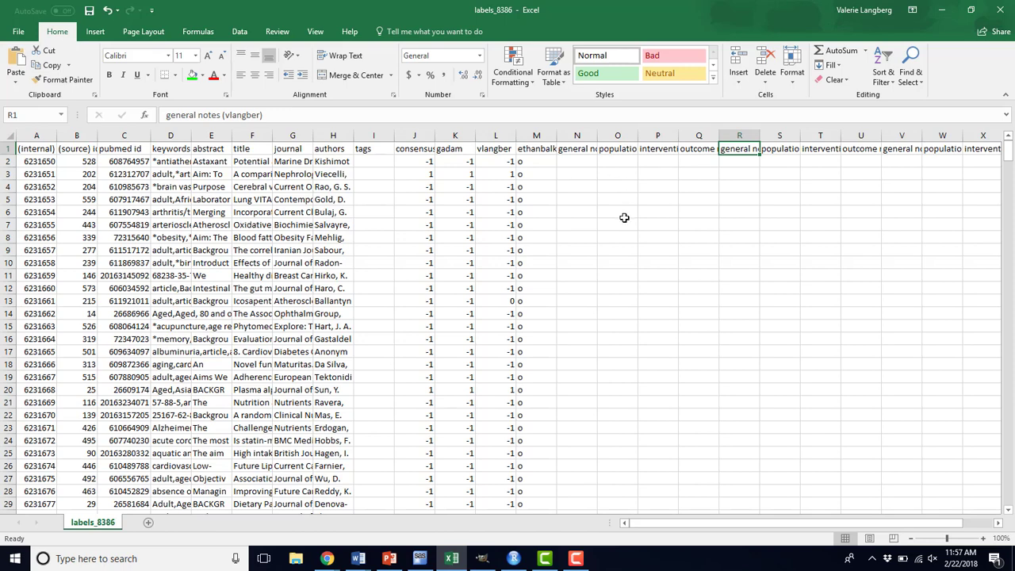
mouse_move(656, 248)
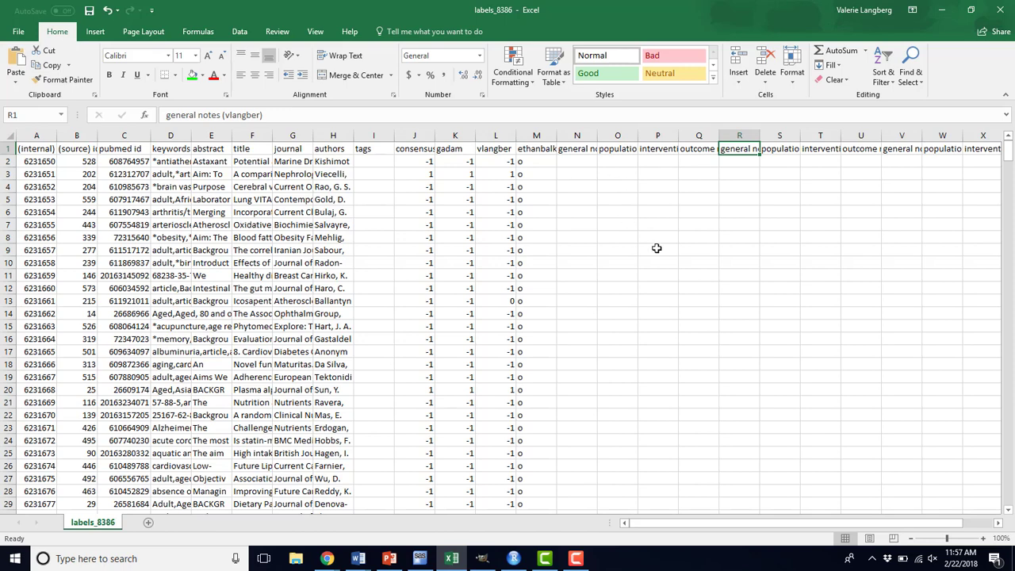